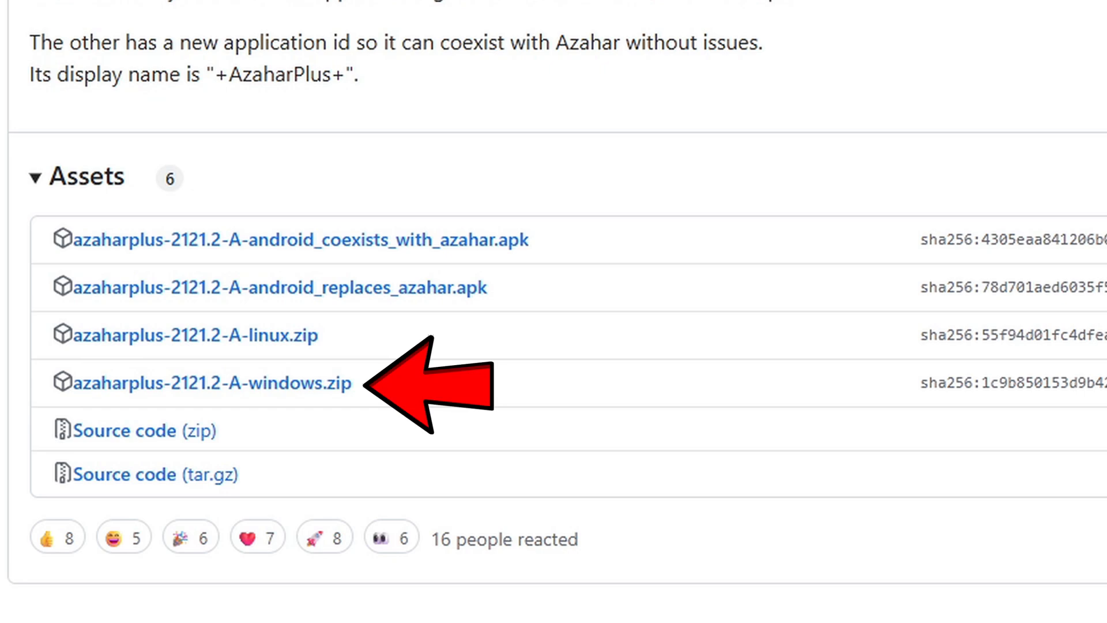
{"action": "mouse_move", "coordinate": [212, 382]}
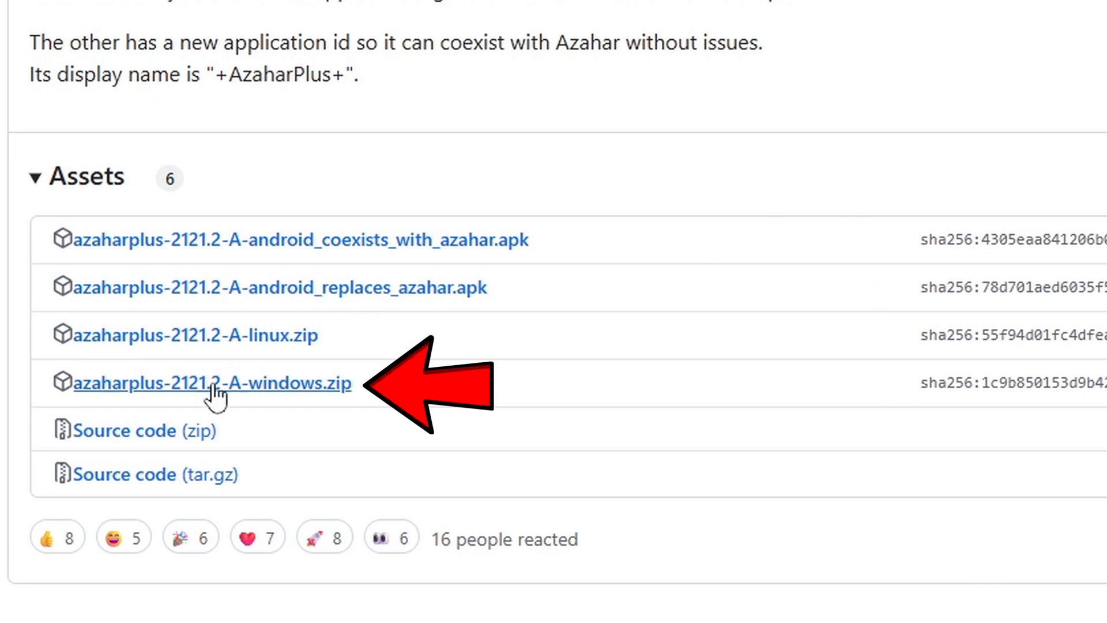
- Download azaharplus-2121.2-A-windows.zip from the release's Assets list
{"action": "left_click", "coordinate": [212, 383]}
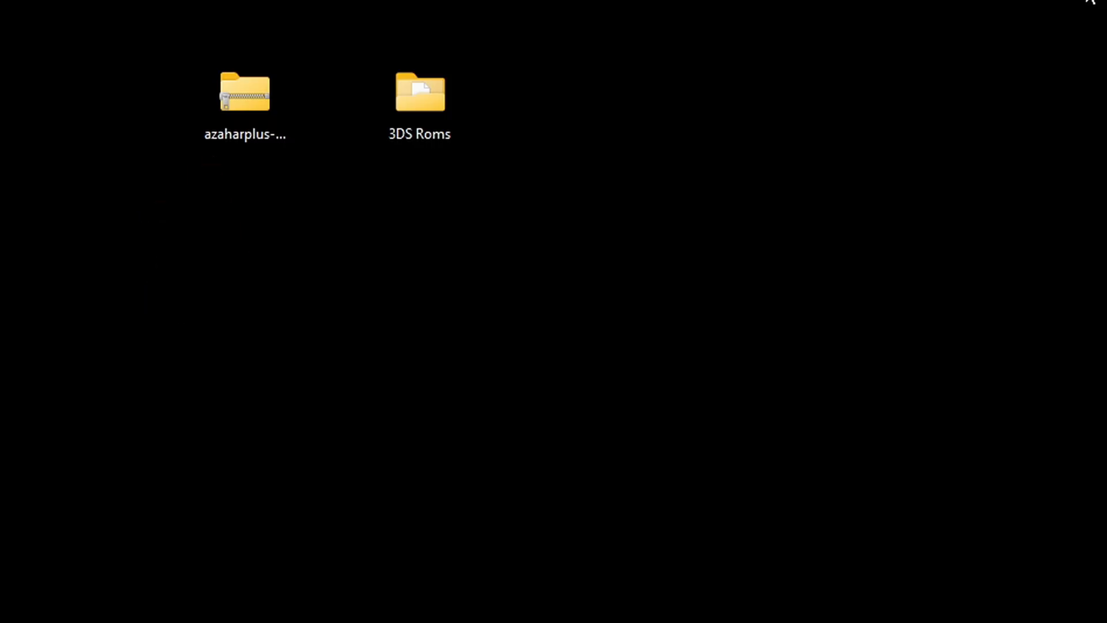
- Extract the azaharplus zip with 7-Zip into its own folder on the desktop
{"action": "right_click", "coordinate": [244, 92]}
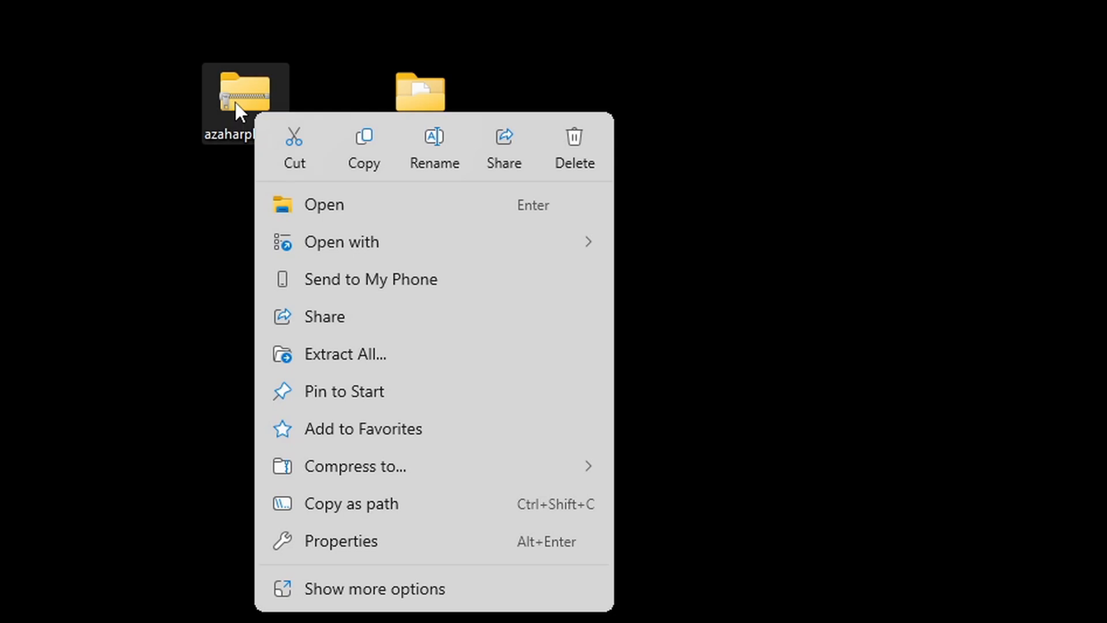
{"action": "mouse_move", "coordinate": [416, 354]}
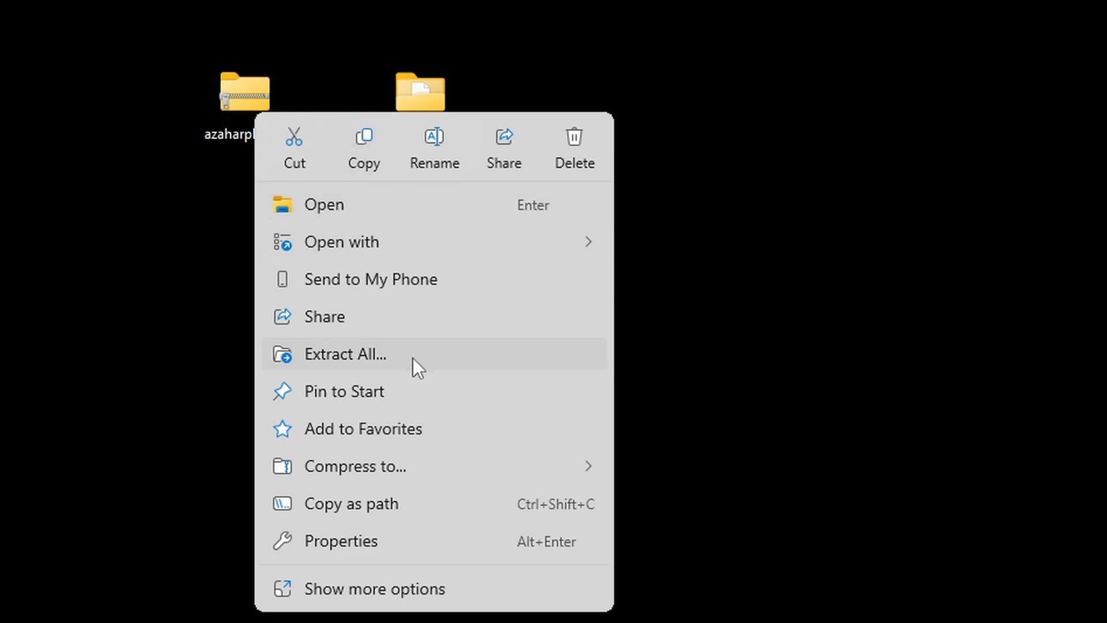
{"action": "mouse_move", "coordinate": [399, 367]}
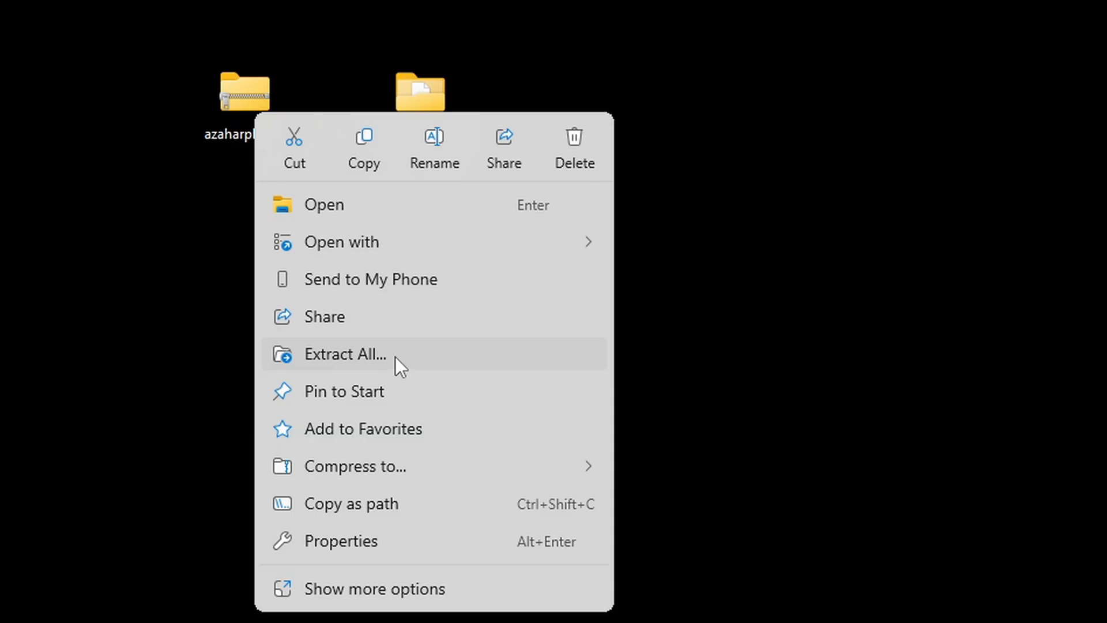
{"action": "mouse_move", "coordinate": [393, 588]}
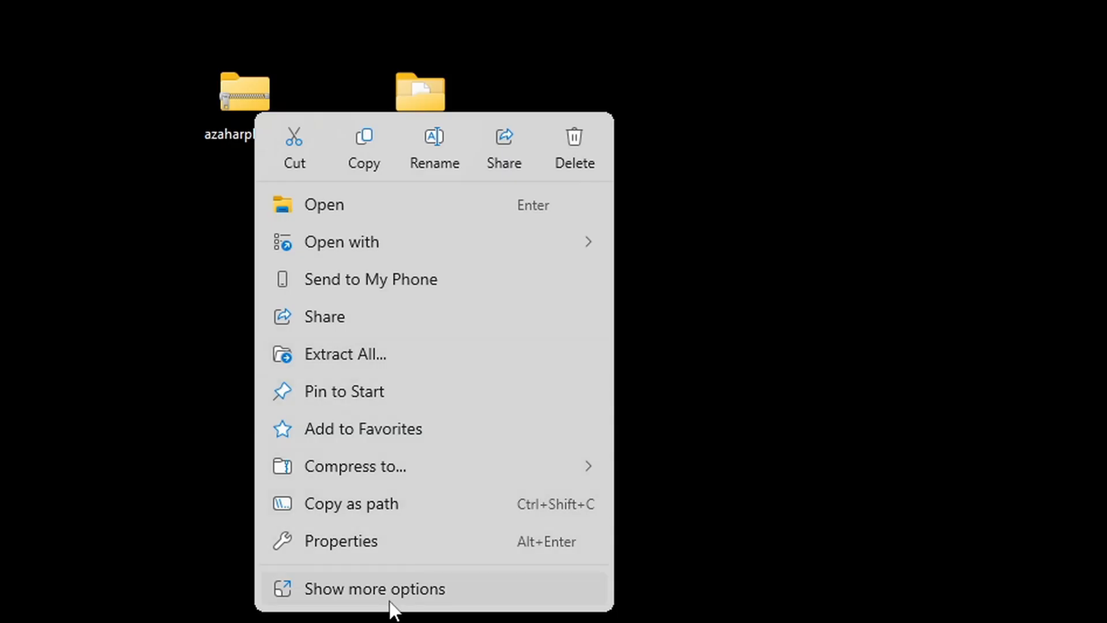
{"action": "left_click", "coordinate": [374, 588]}
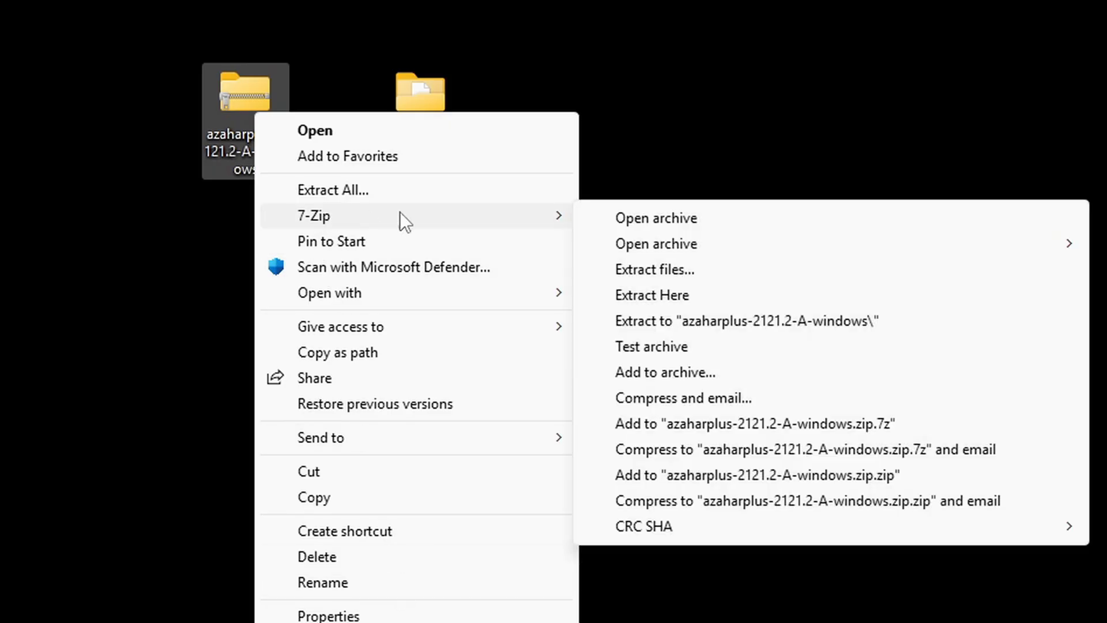
{"action": "mouse_move", "coordinate": [702, 331]}
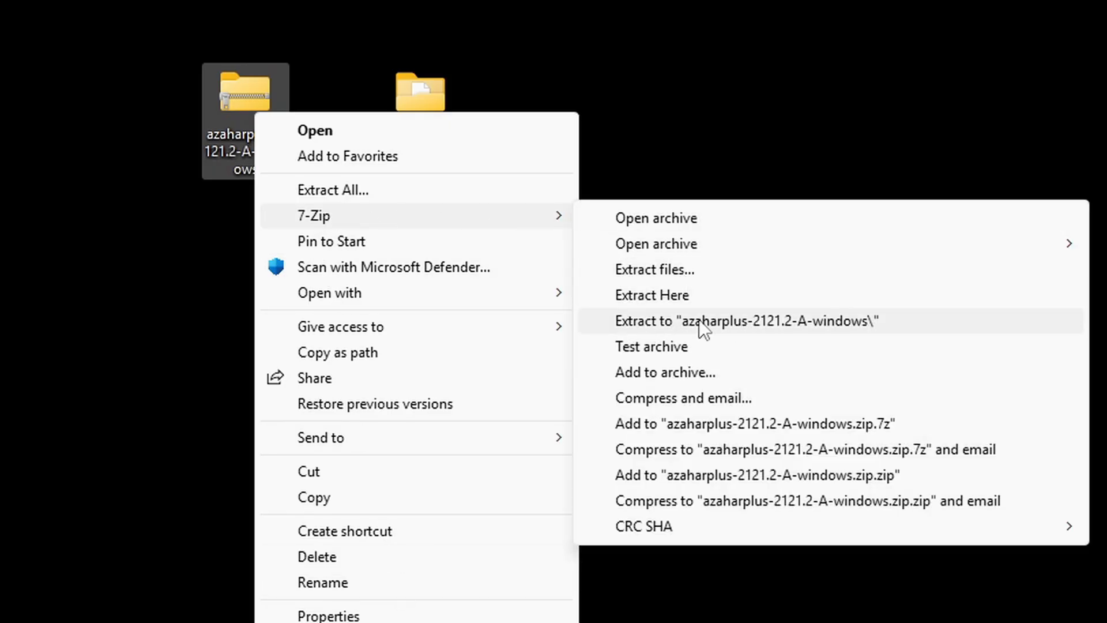
{"action": "left_click", "coordinate": [745, 320]}
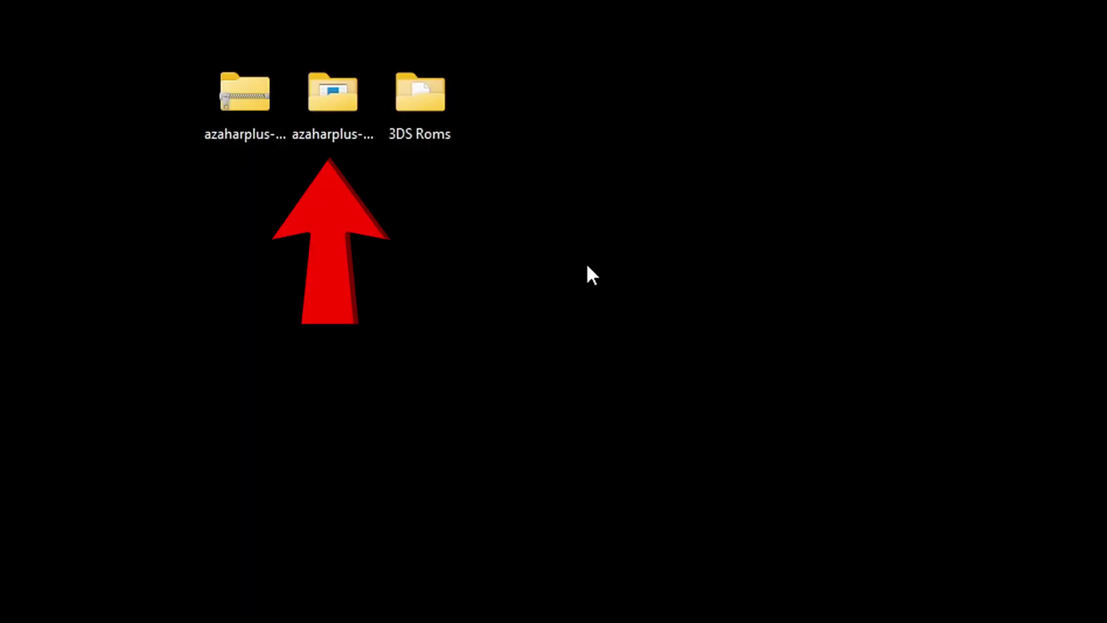
{"action": "mouse_move", "coordinate": [558, 277]}
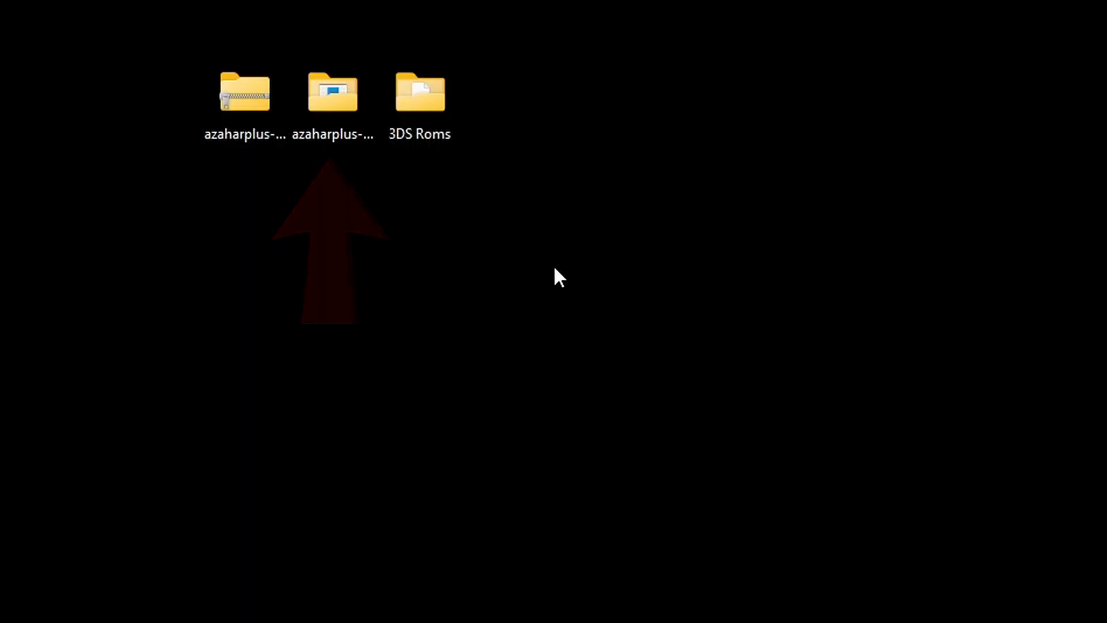
- Delete the zip from the desktop and open the 3DS Roms folder
{"action": "right_click", "coordinate": [244, 92]}
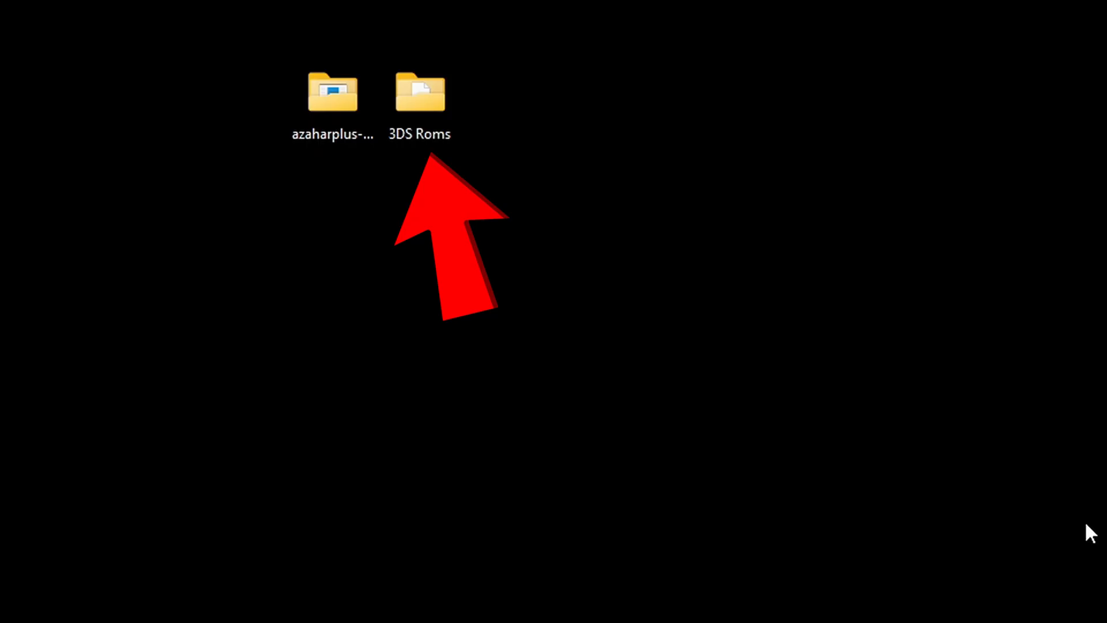
{"action": "double_click", "coordinate": [420, 92]}
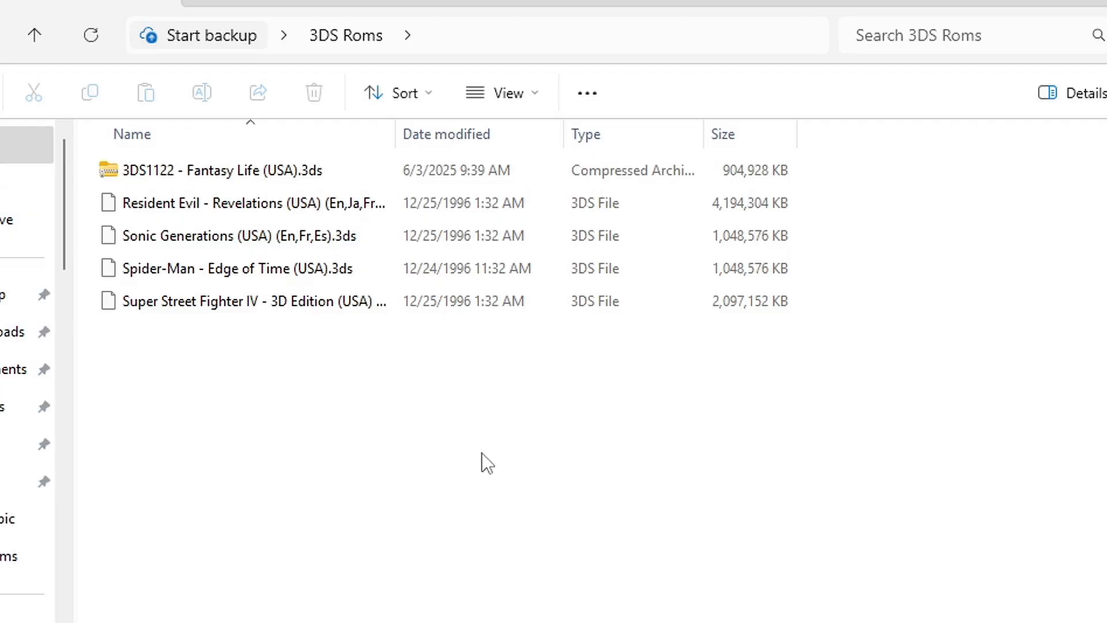
- Extract the Fantasy Life archive in place with 7-Zip Extract Here
{"action": "right_click", "coordinate": [212, 169]}
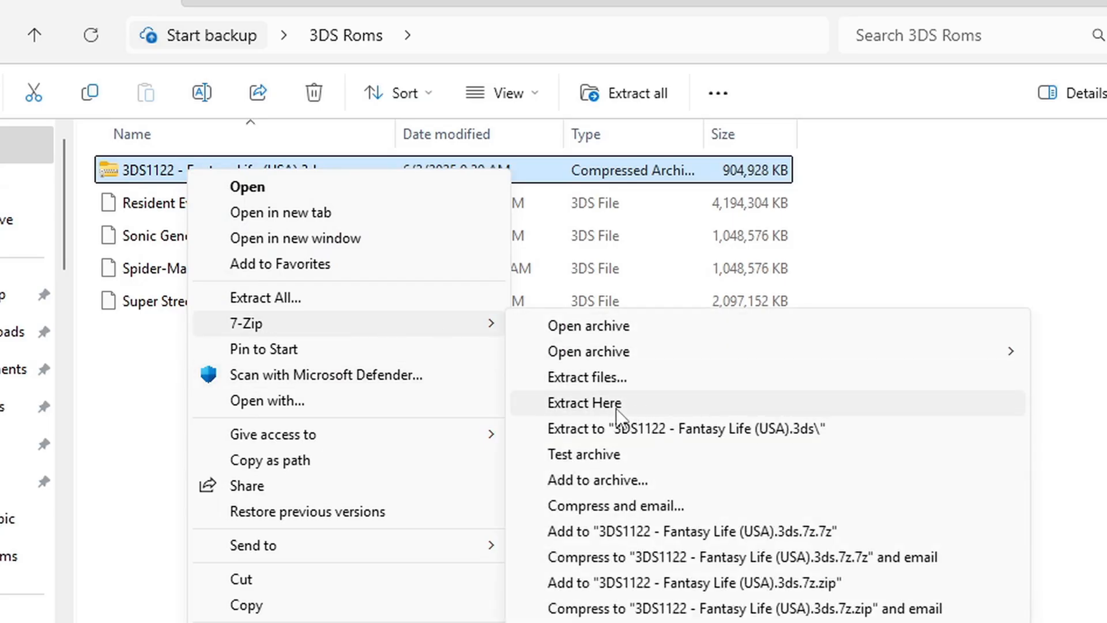
{"action": "left_click", "coordinate": [583, 402]}
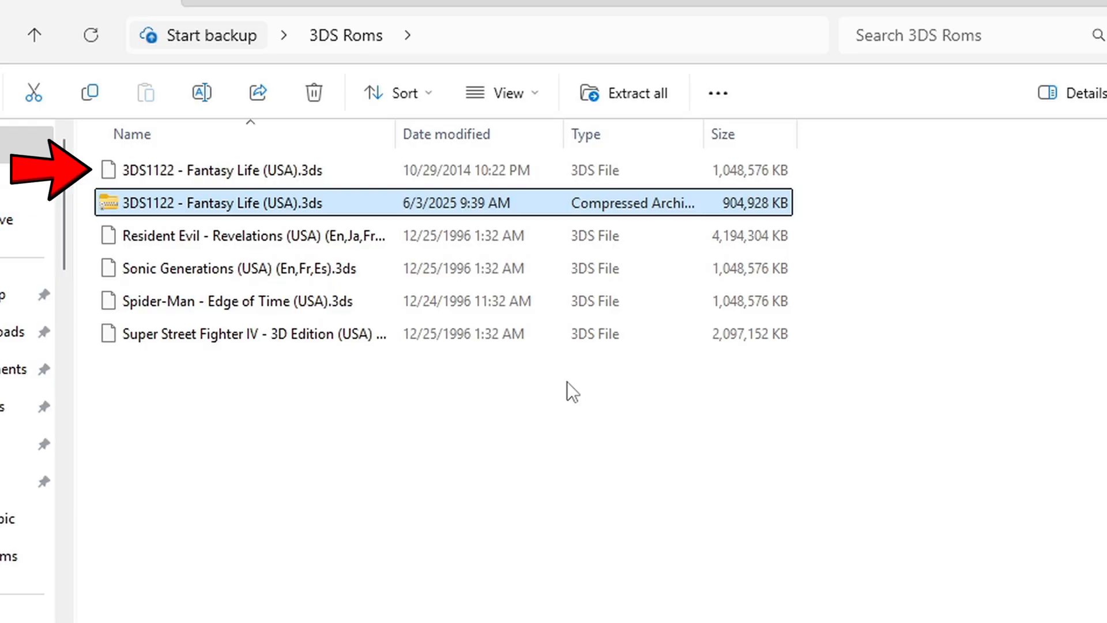
{"action": "mouse_move", "coordinate": [212, 213]}
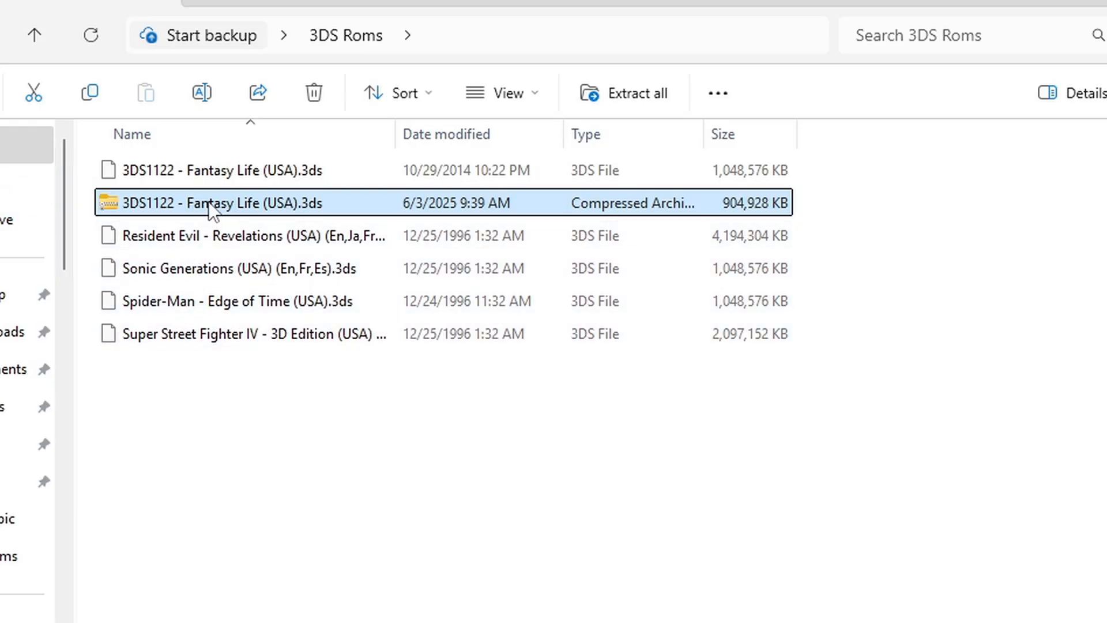
{"action": "mouse_move", "coordinate": [532, 235]}
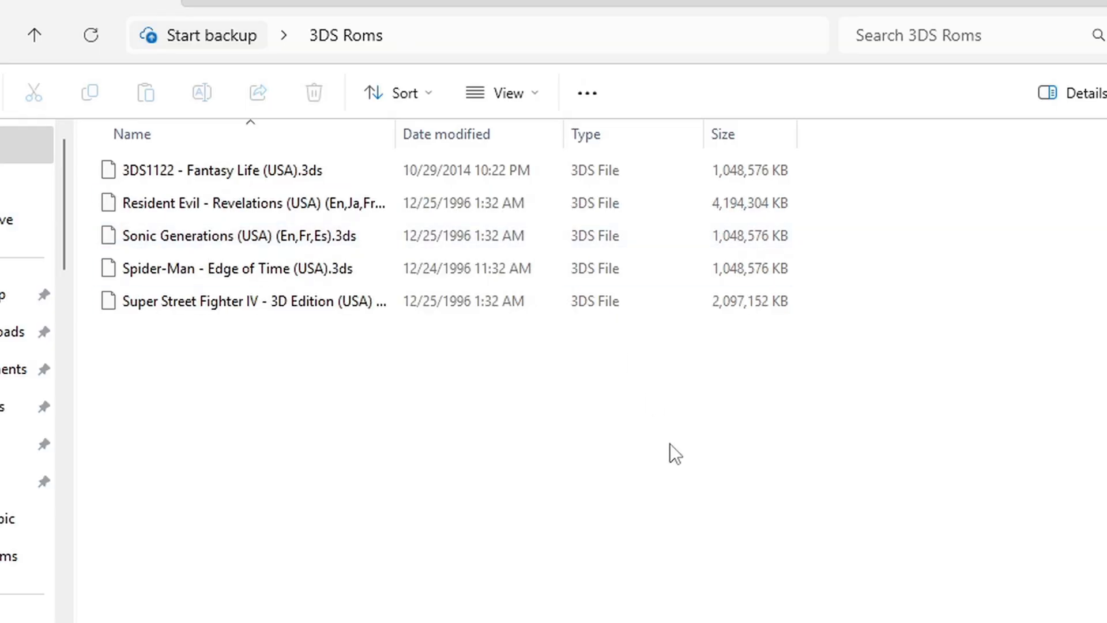
{"action": "mouse_move", "coordinate": [926, 339]}
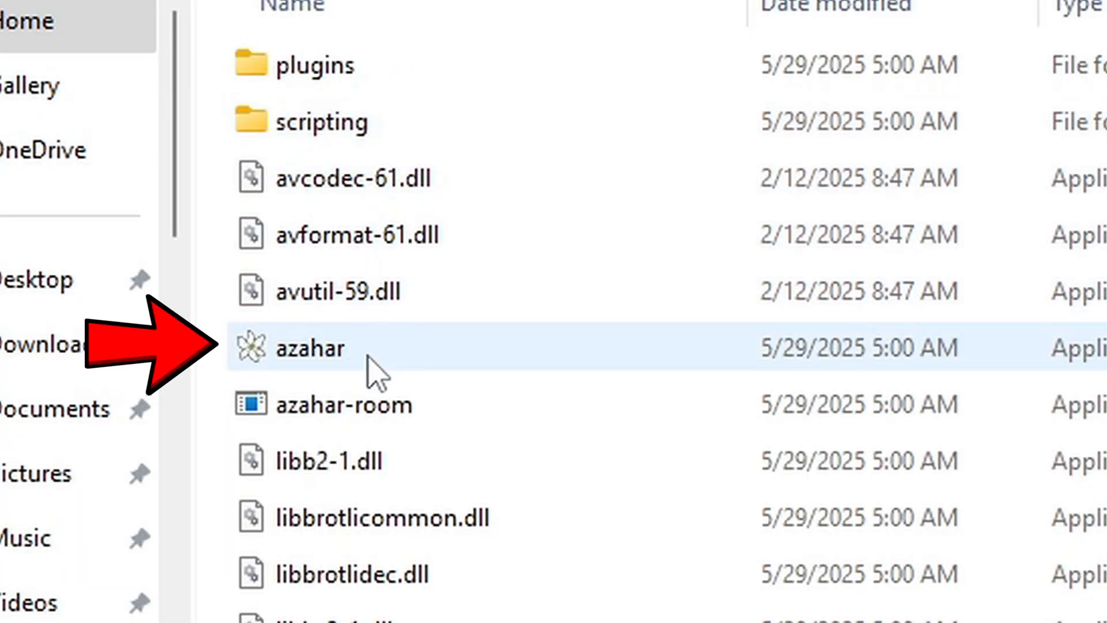
{"action": "mouse_move", "coordinate": [382, 353]}
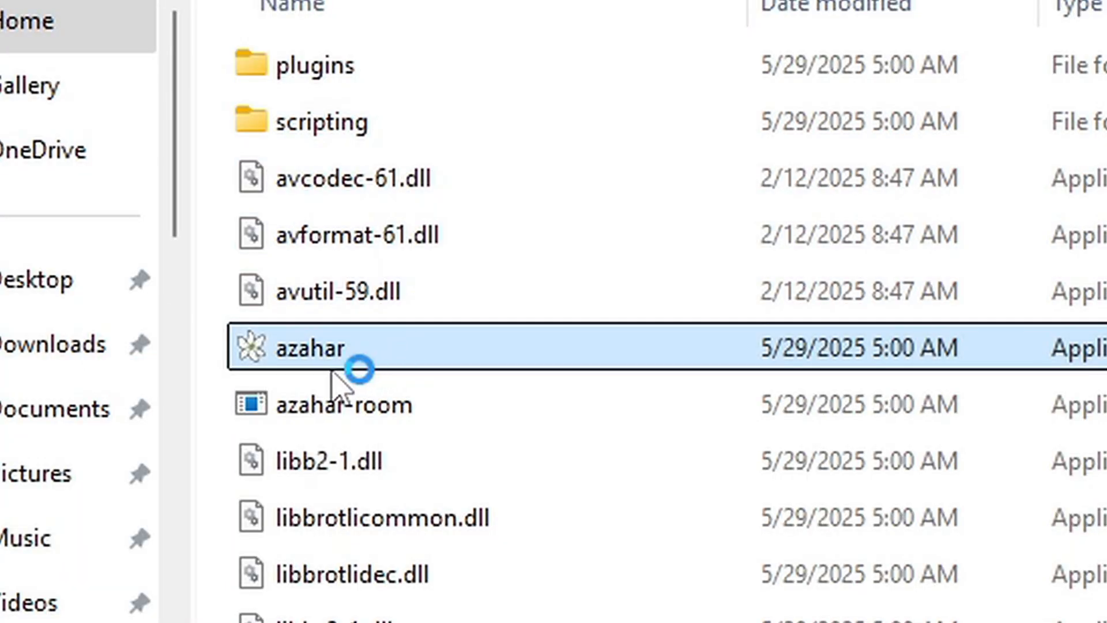
- Launch azahar.exe from the extracted azaharplus folder
{"action": "double_click", "coordinate": [311, 348]}
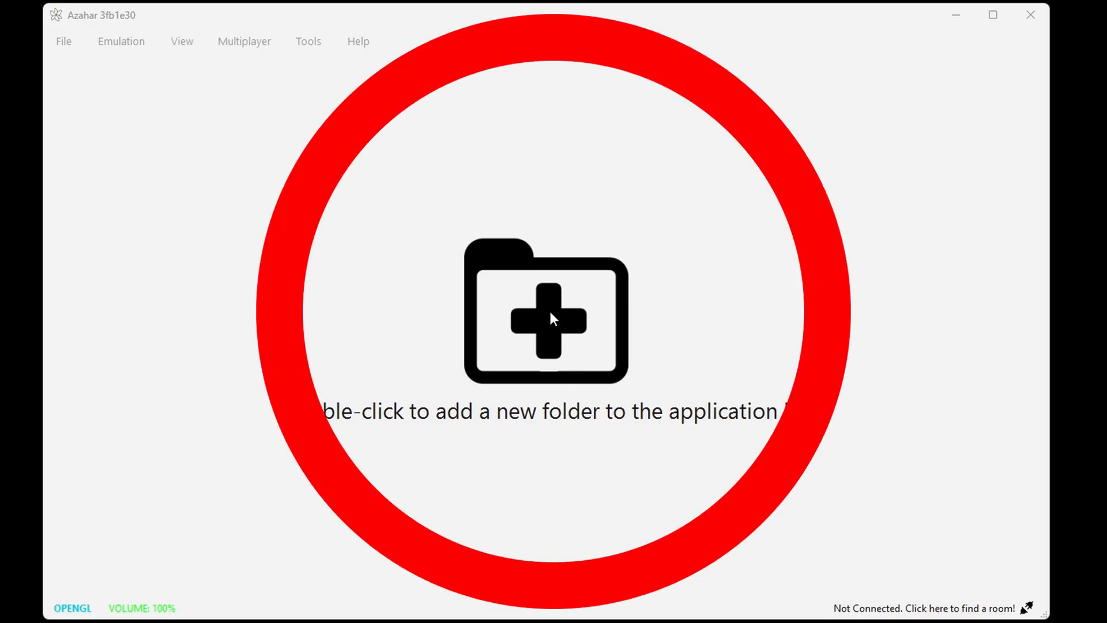
- Add Desktop > 3DS Roms as the game directory so its five games are listed
{"action": "double_click", "coordinate": [551, 318]}
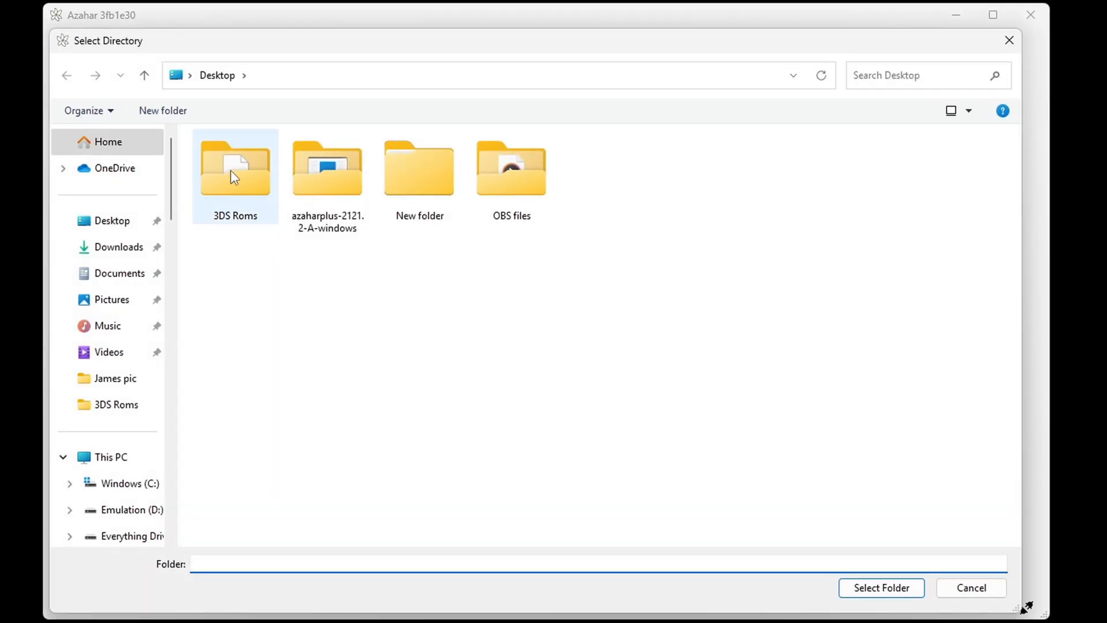
{"action": "double_click", "coordinate": [234, 167]}
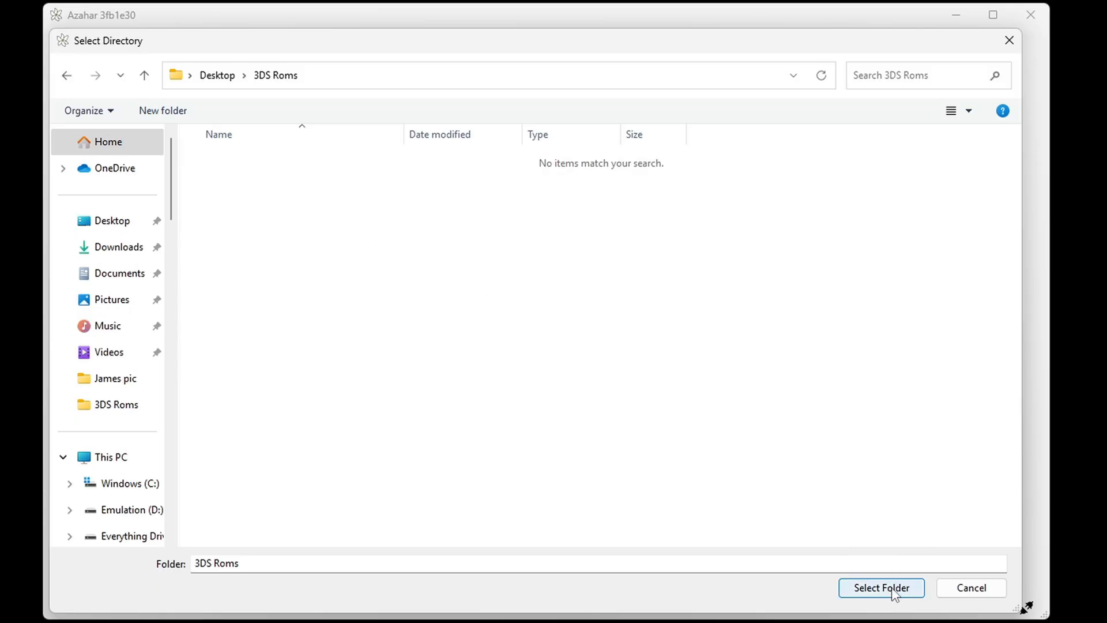
{"action": "left_click", "coordinate": [880, 587]}
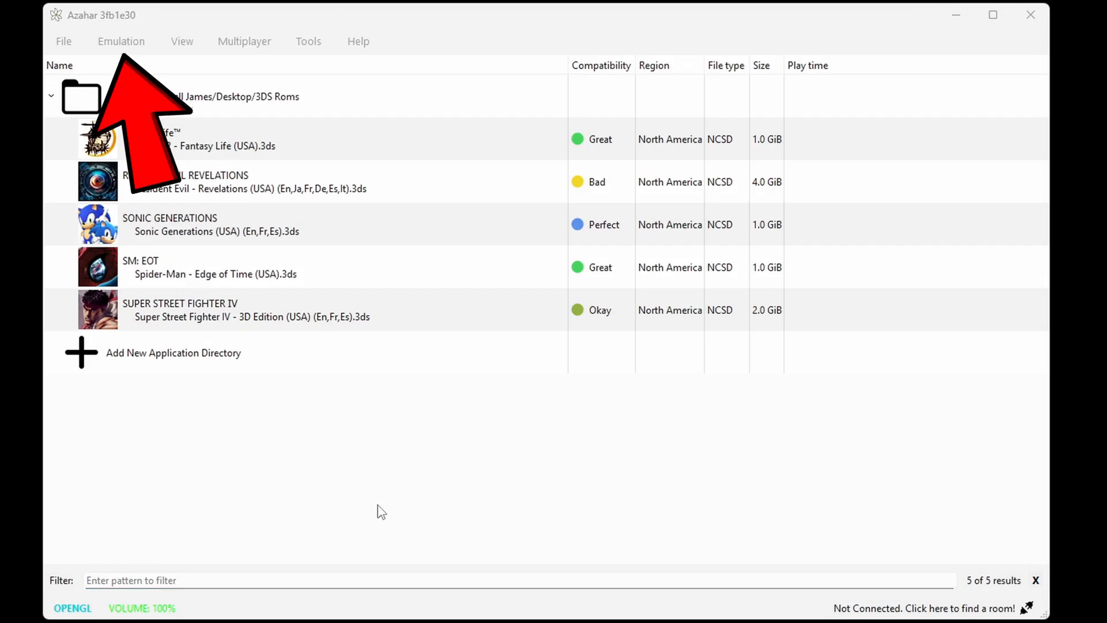
- In Configuration > Graphics, set internal resolution to 6x Native (2400x1440), keeping texture filter None
{"action": "left_click", "coordinate": [121, 41]}
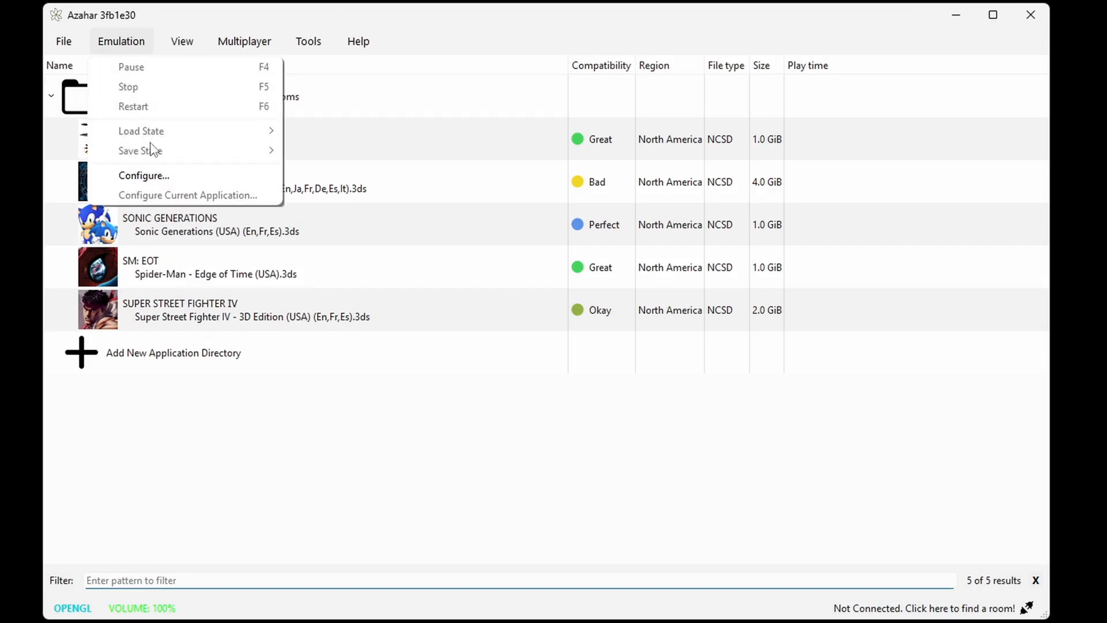
{"action": "left_click", "coordinate": [144, 175]}
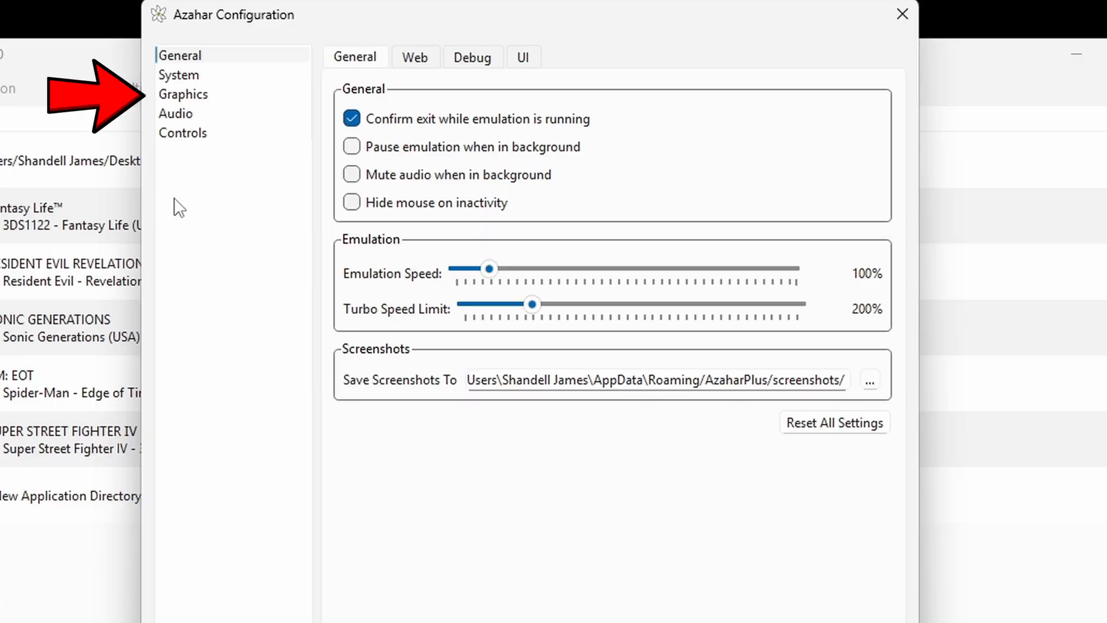
{"action": "left_click", "coordinate": [183, 94]}
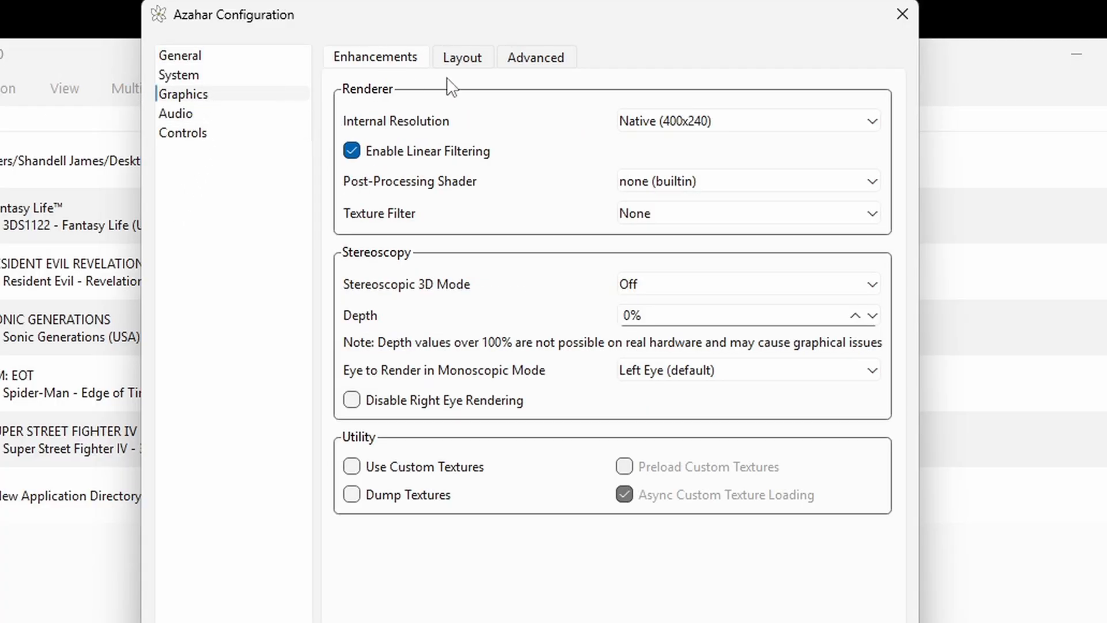
{"action": "left_click", "coordinate": [872, 121]}
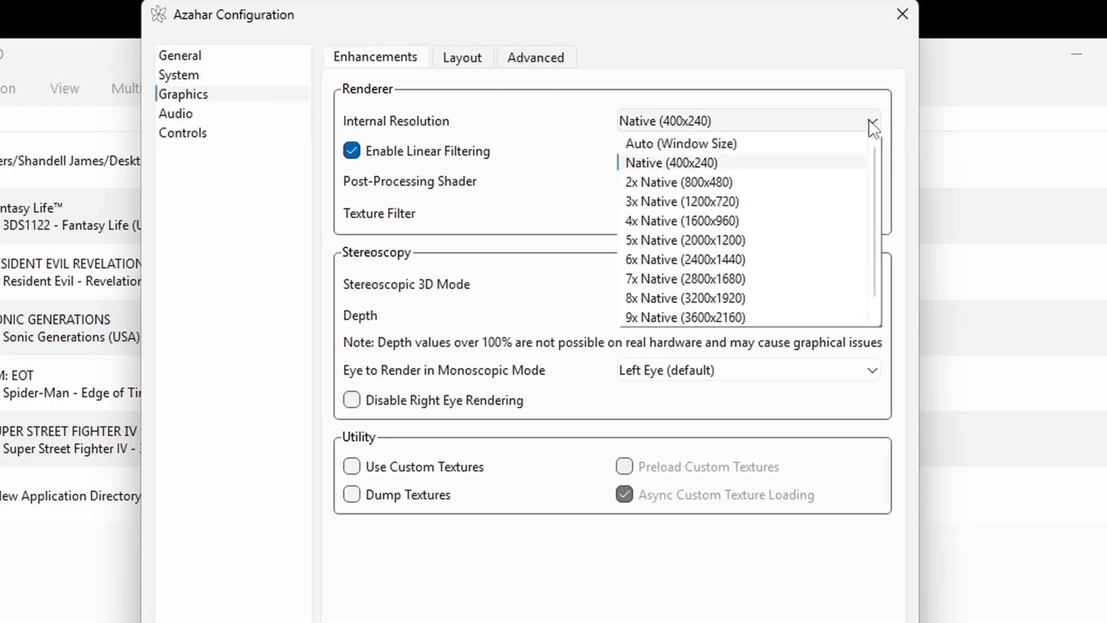
{"action": "scroll", "scroll_direction": "down", "scroll_amount": 3}
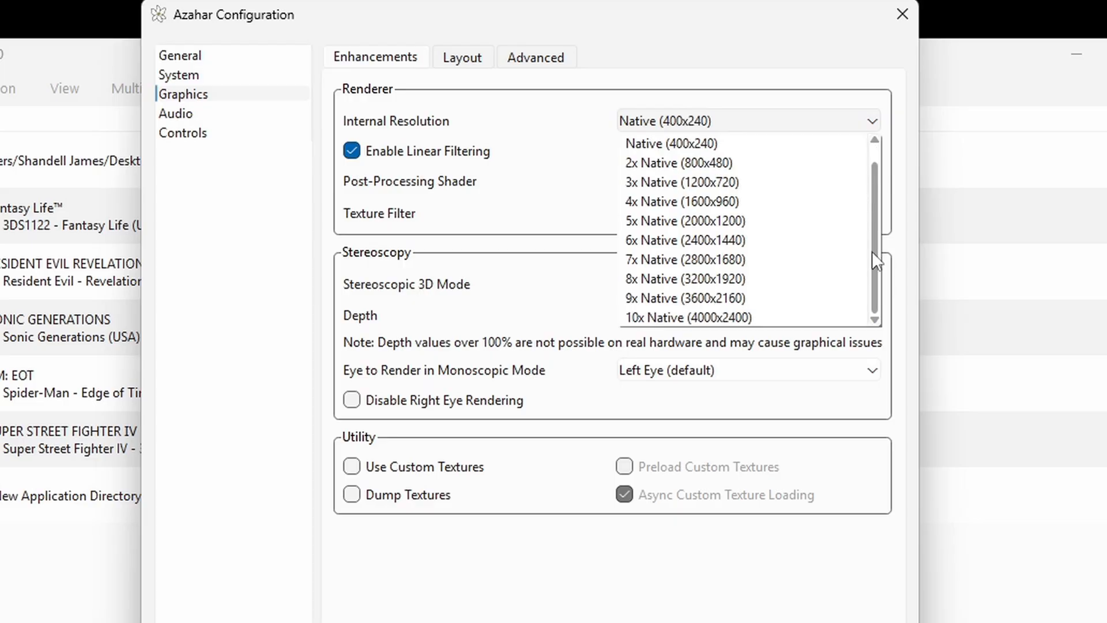
{"action": "scroll", "scroll_direction": "up", "scroll_amount": 3}
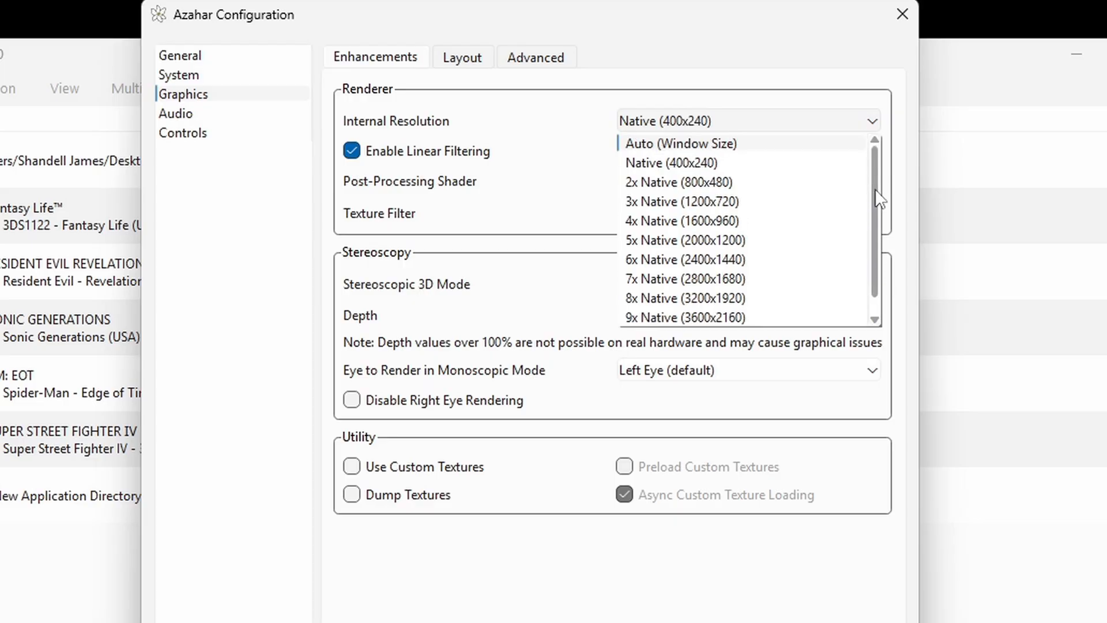
{"action": "mouse_move", "coordinate": [755, 259]}
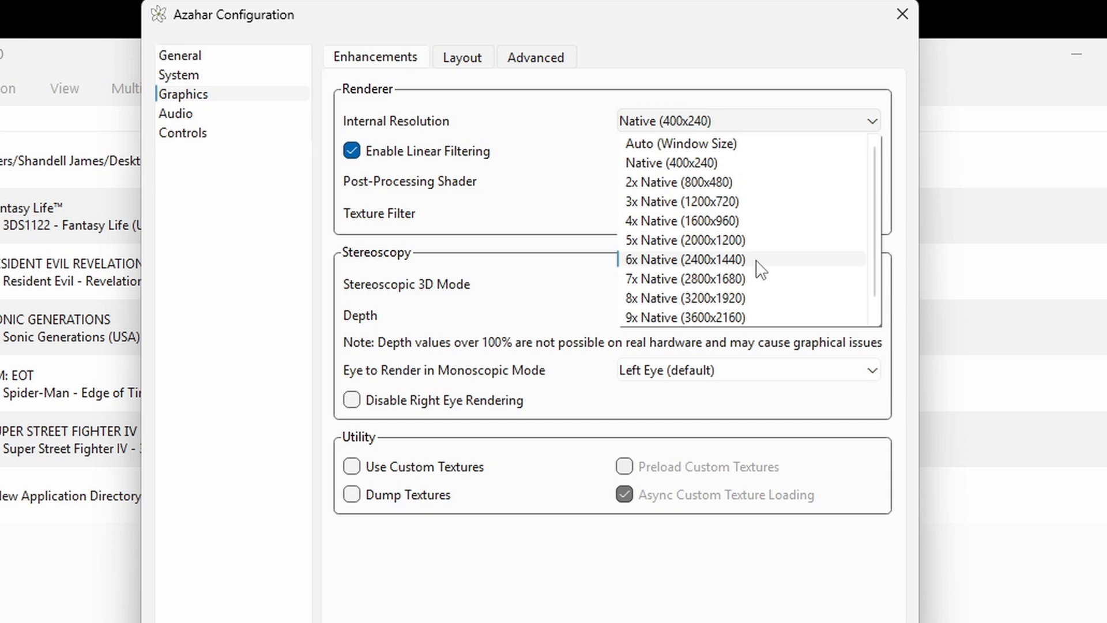
{"action": "left_click", "coordinate": [679, 260]}
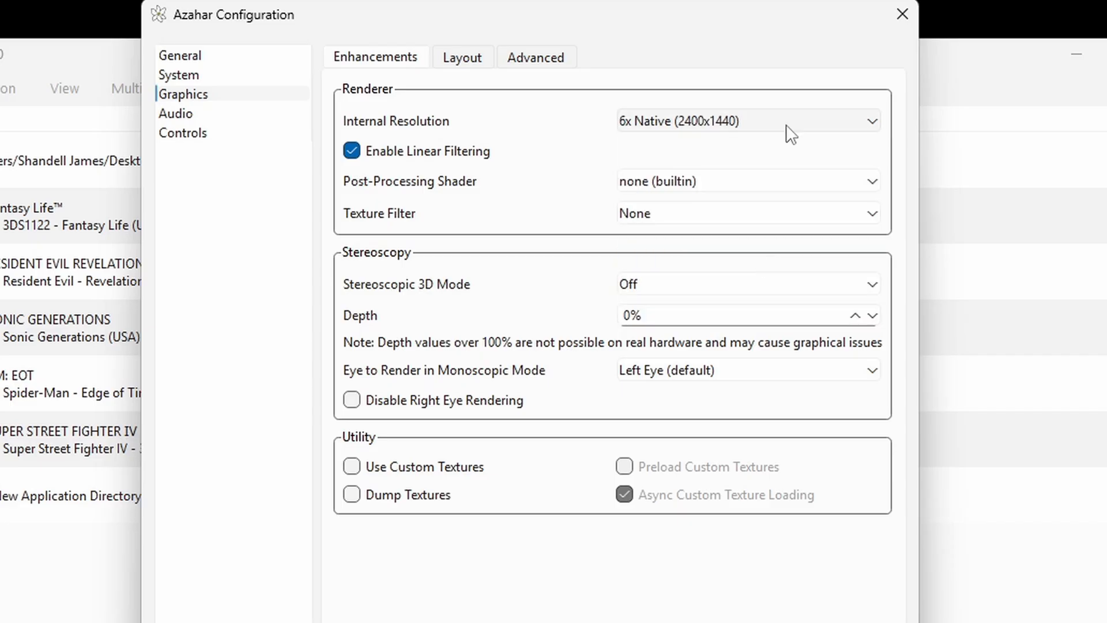
{"action": "mouse_move", "coordinate": [483, 228]}
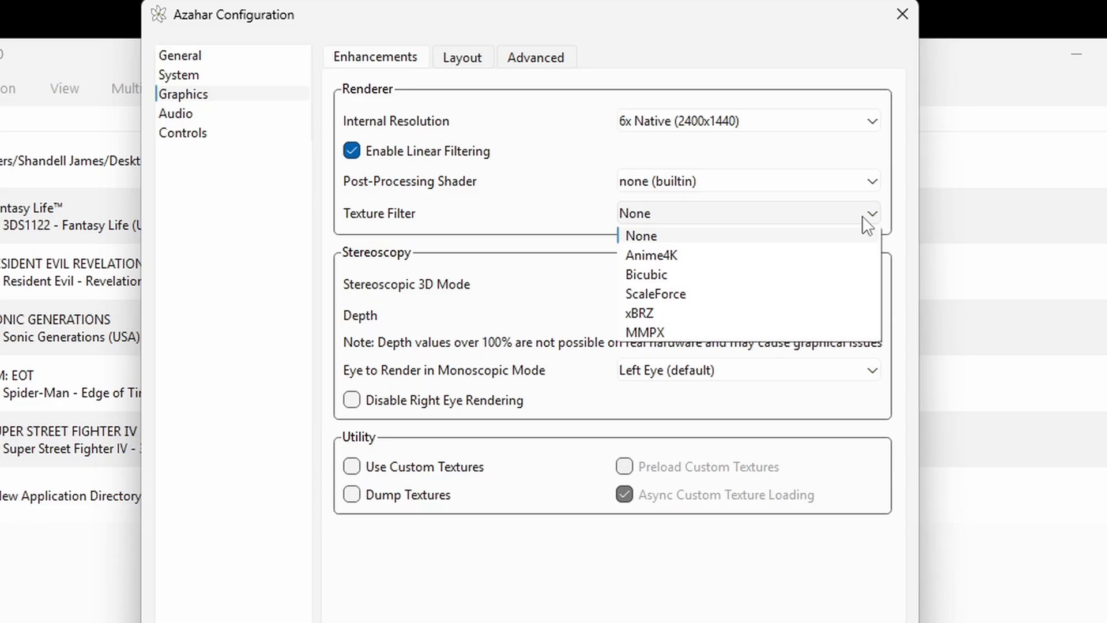
{"action": "left_click", "coordinate": [640, 235]}
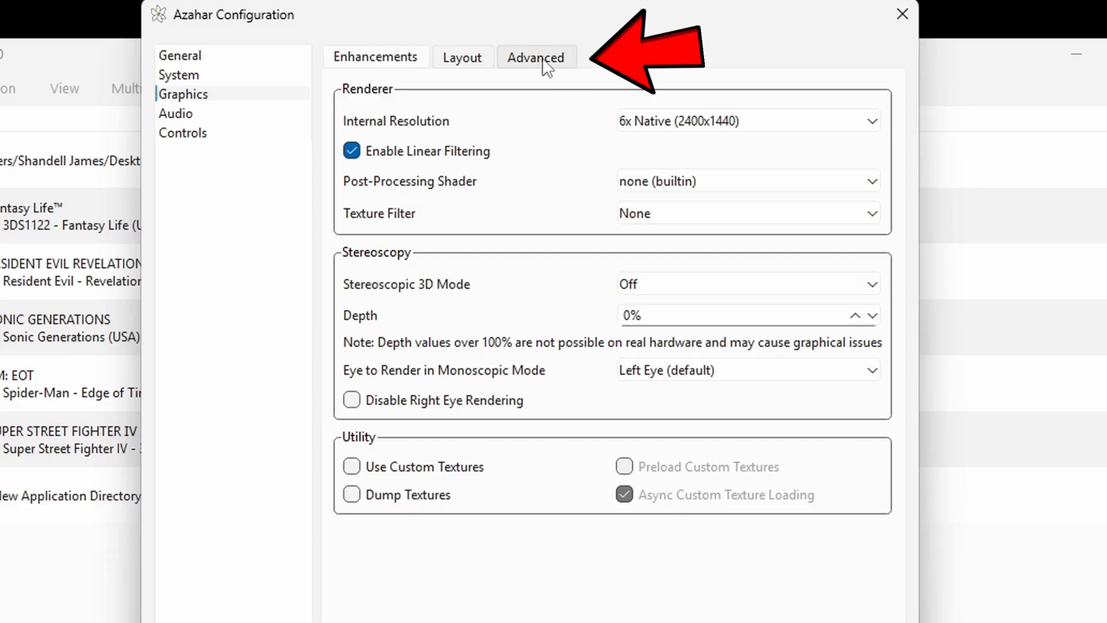
- In Advanced, use the Vulkan API on the RTX 4070 SUPER with async shader compilation enabled
{"action": "left_click", "coordinate": [535, 58]}
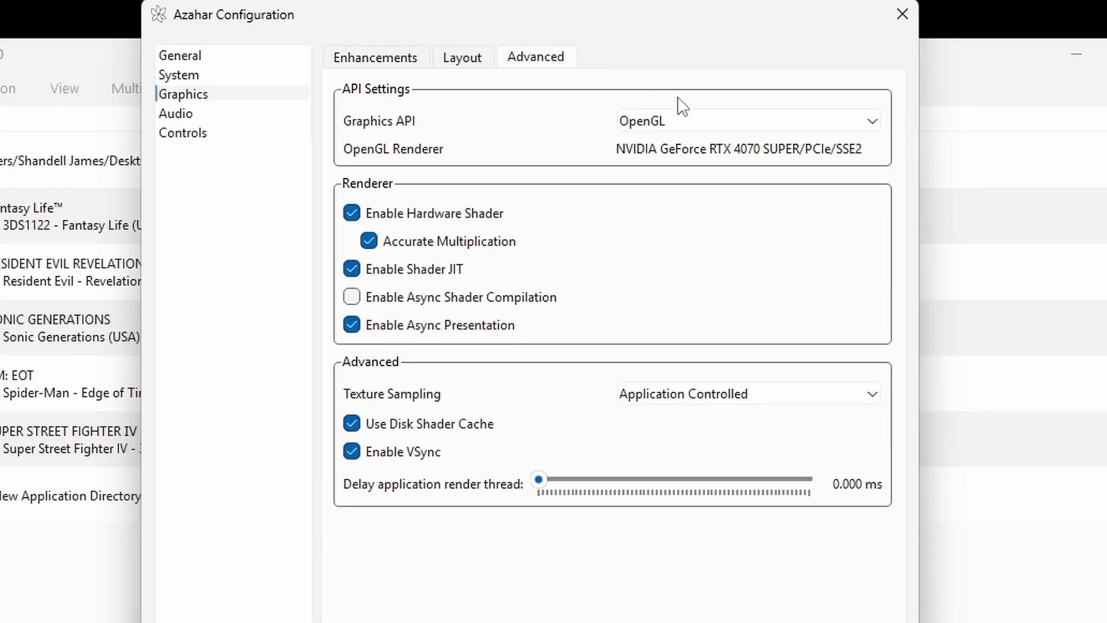
{"action": "left_click", "coordinate": [747, 120]}
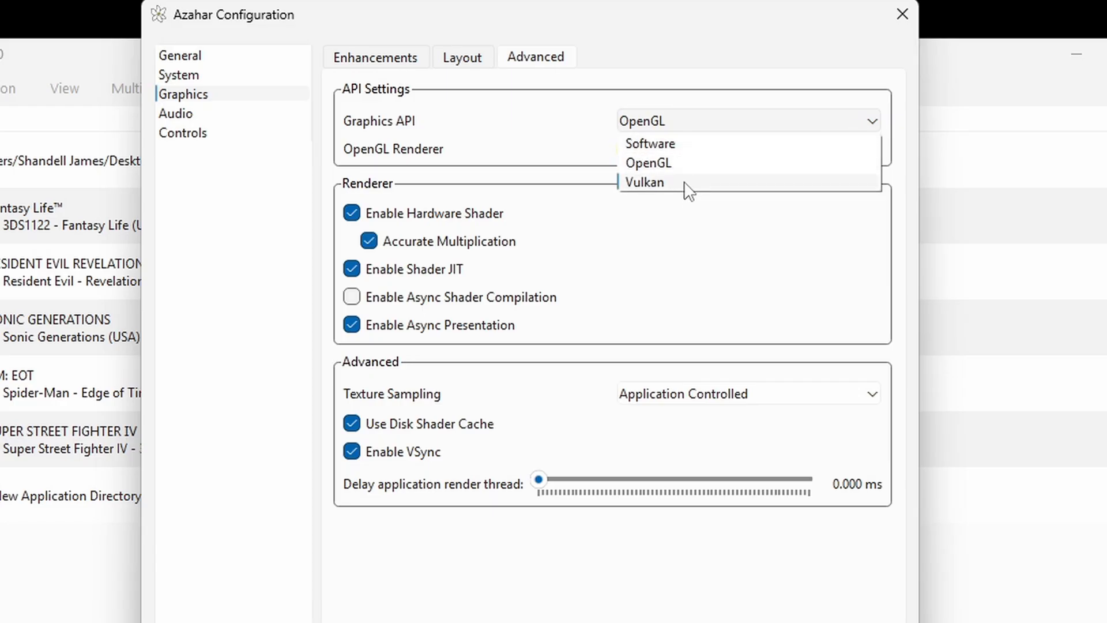
{"action": "left_click", "coordinate": [646, 182]}
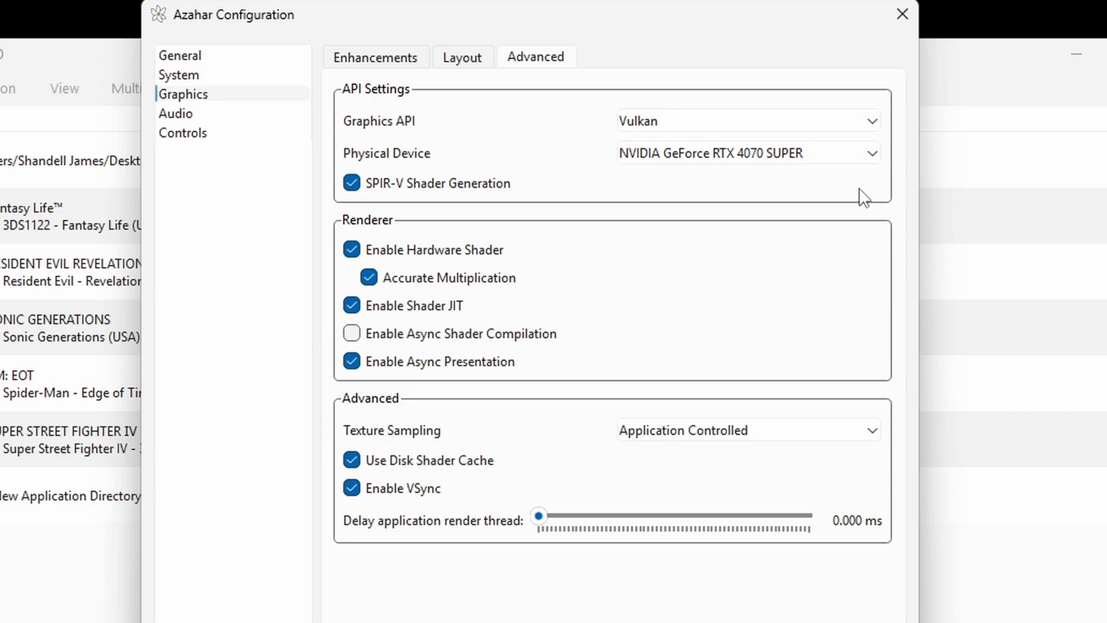
{"action": "left_click", "coordinate": [873, 152]}
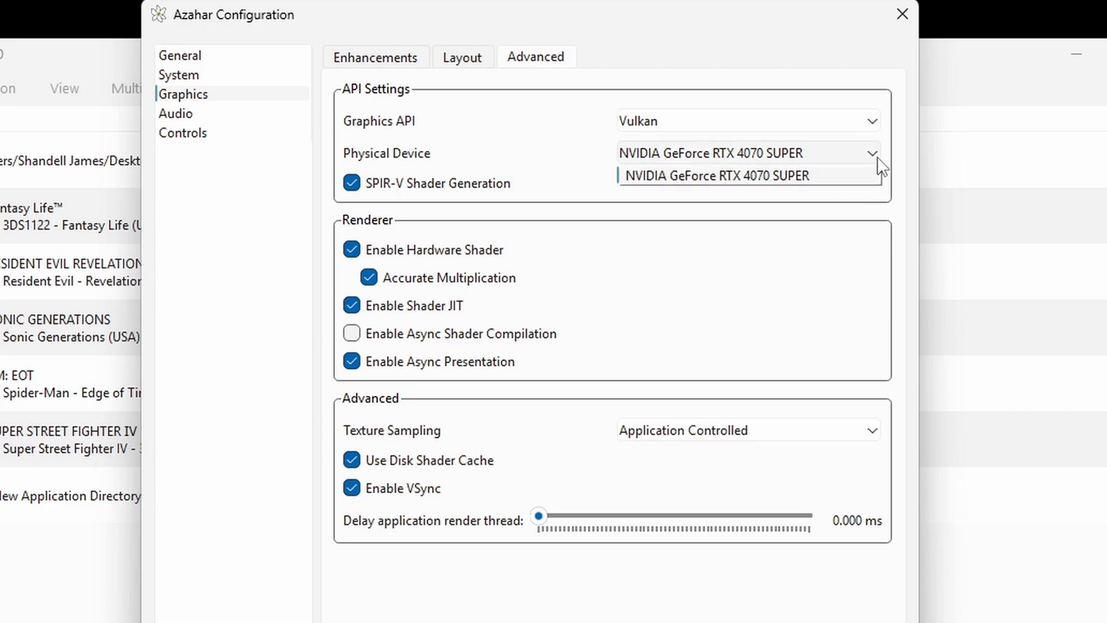
{"action": "left_click", "coordinate": [746, 176]}
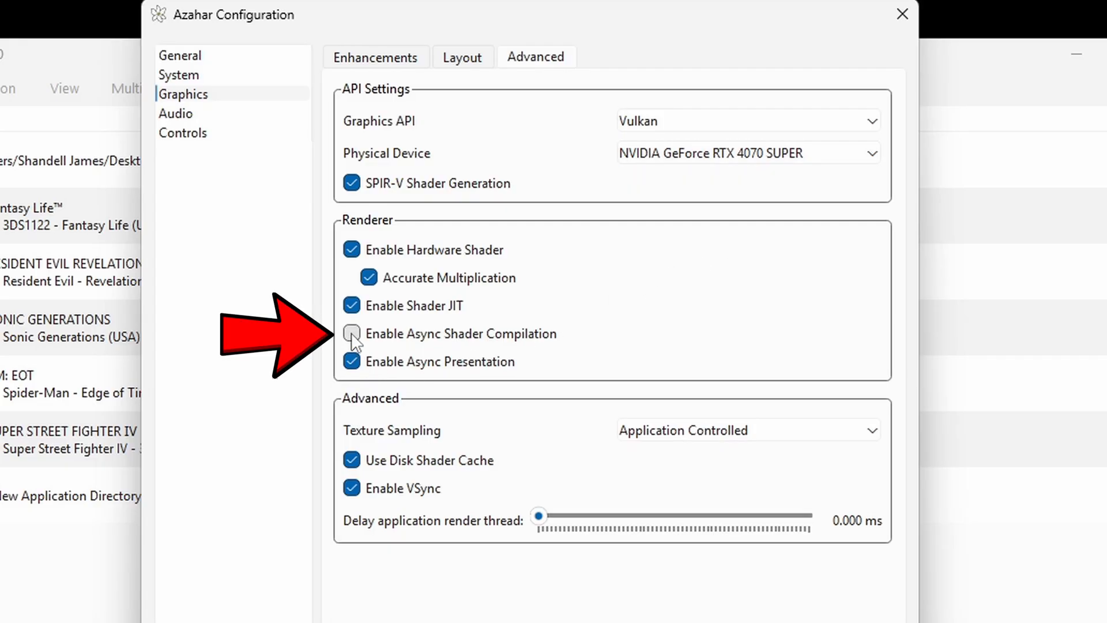
{"action": "left_click", "coordinate": [351, 333]}
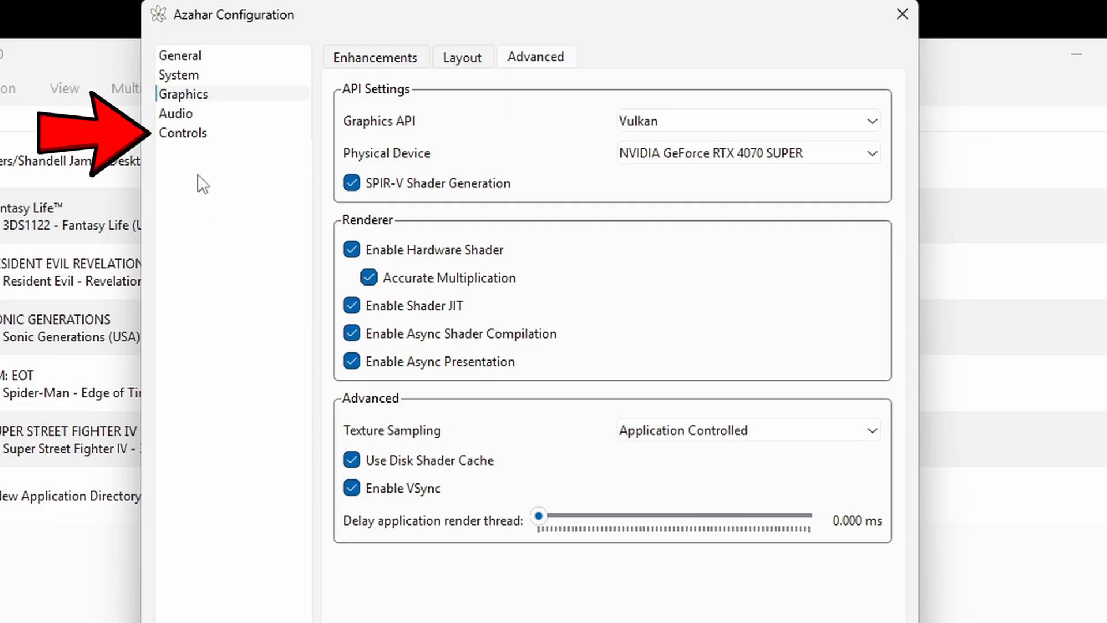
- In Controls, Auto Map the default profile to the joystick's buttons, hat and axes
{"action": "left_click", "coordinate": [183, 132]}
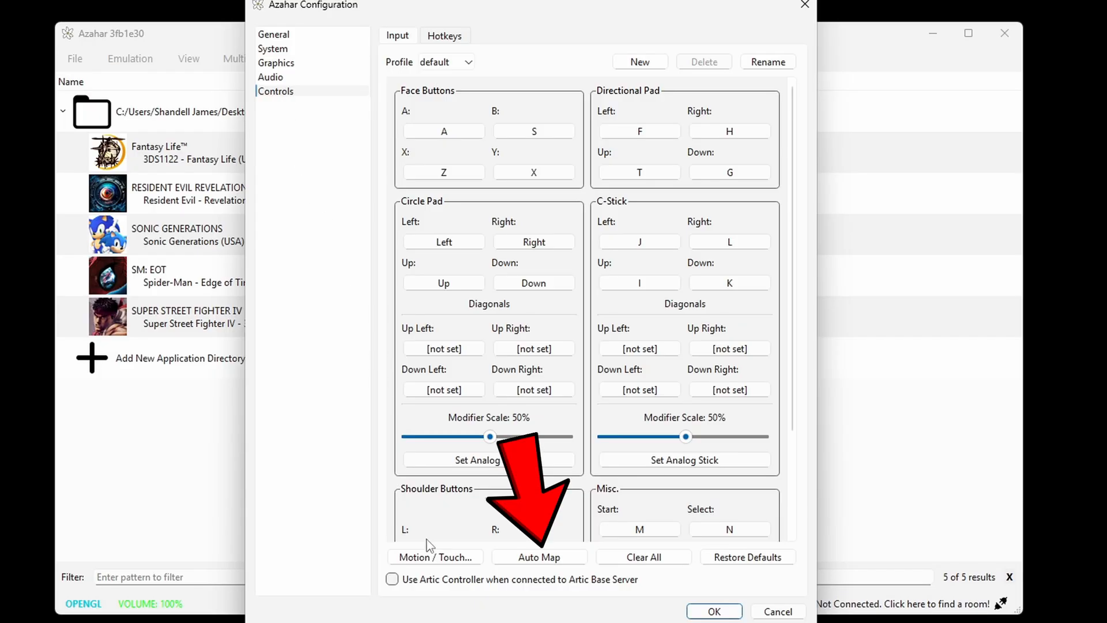
{"action": "left_click", "coordinate": [538, 556]}
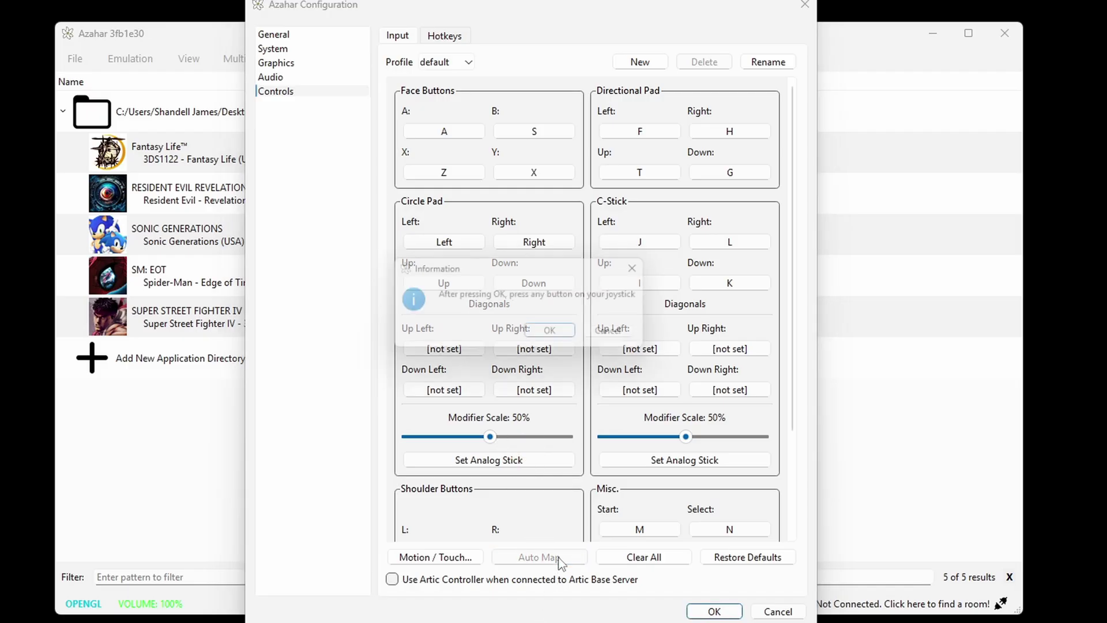
{"action": "left_click", "coordinate": [538, 557]}
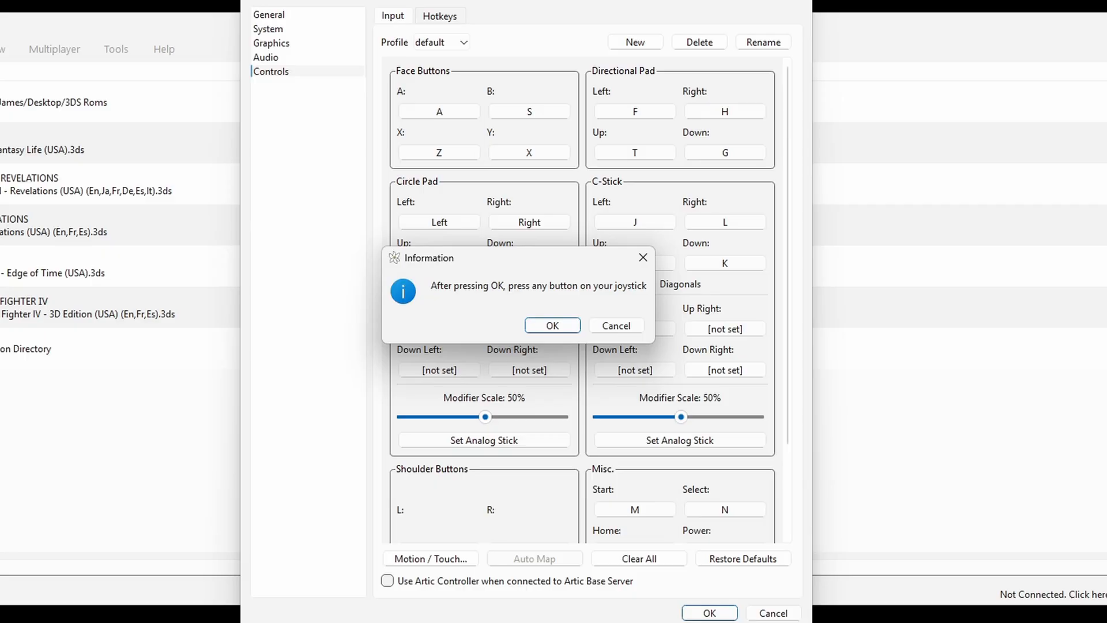
{"action": "left_click", "coordinate": [552, 325]}
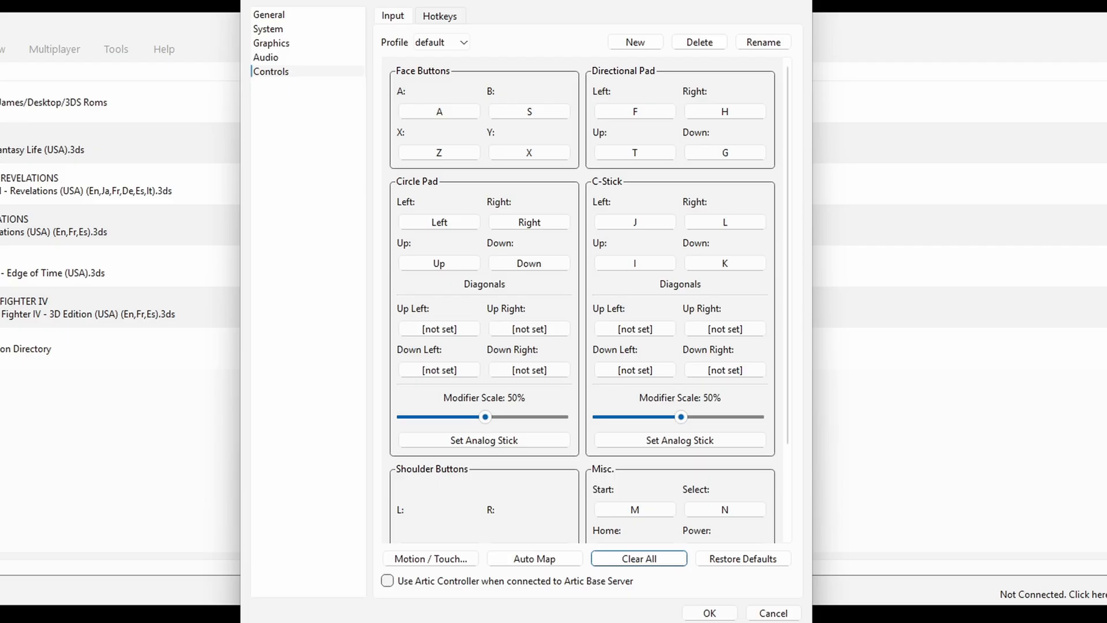
{"action": "left_click", "coordinate": [533, 559]}
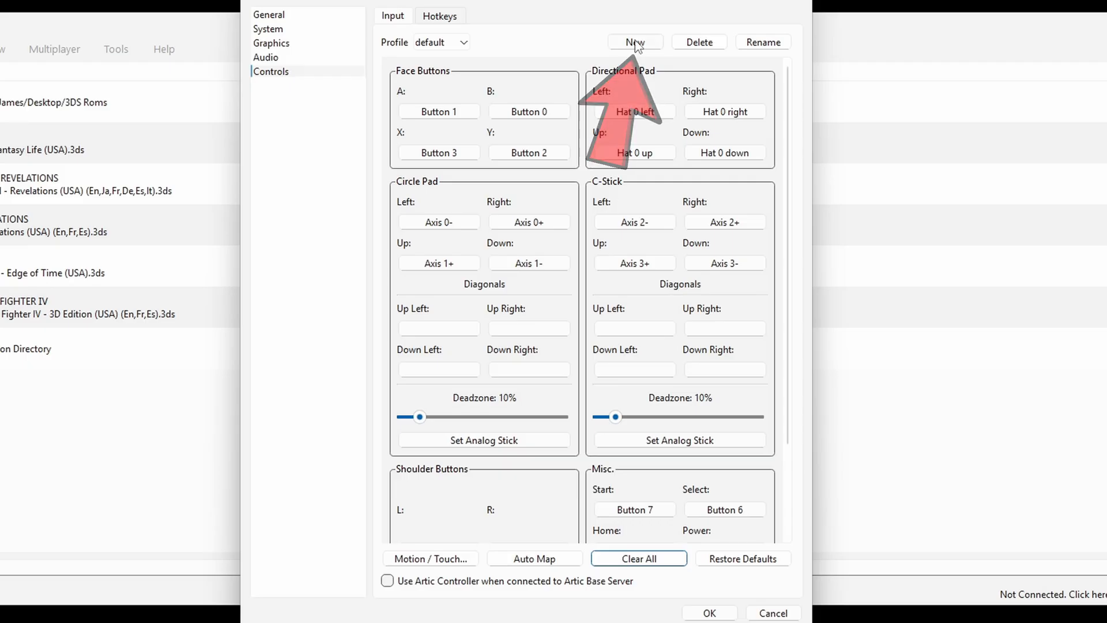
- Create a new controller profile named player1 carrying the joystick mappings
{"action": "left_click", "coordinate": [633, 41]}
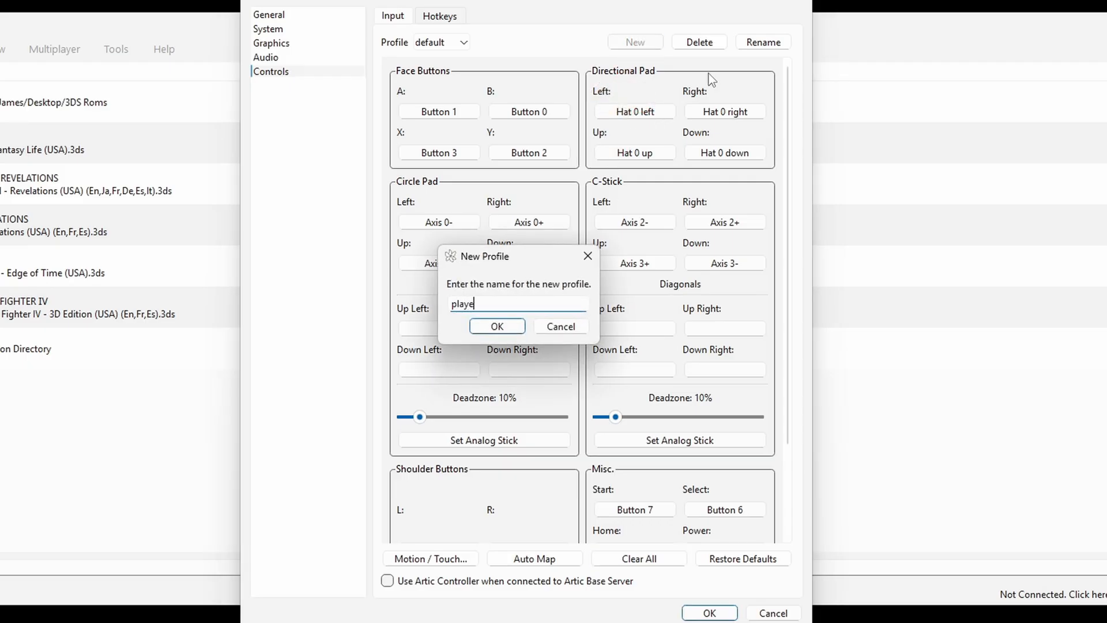
{"action": "type", "text": "r1"}
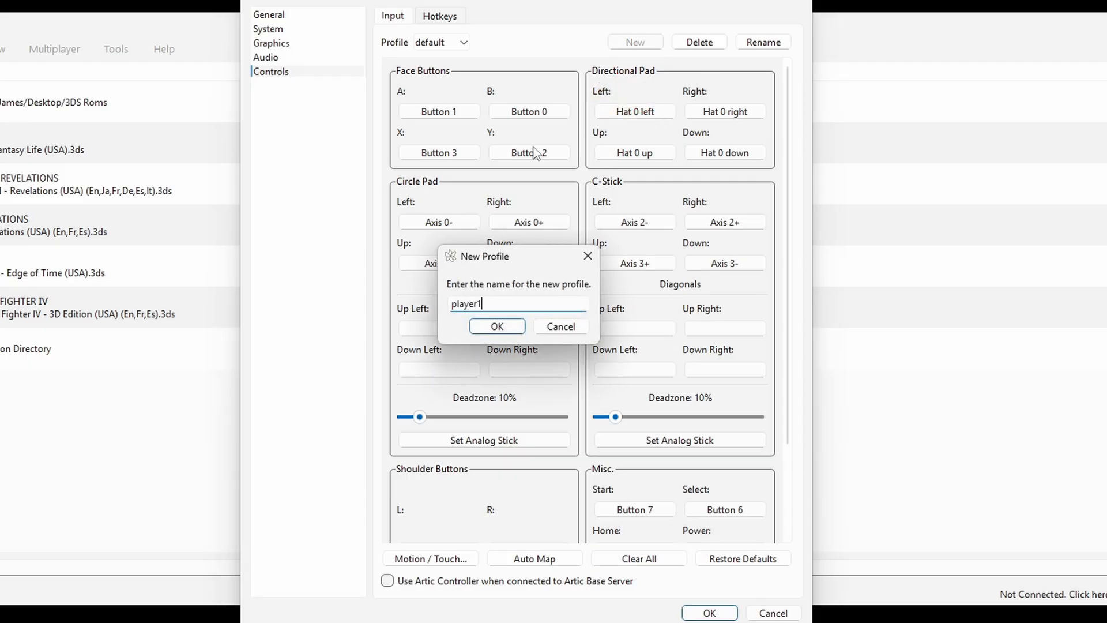
{"action": "left_click", "coordinate": [496, 325]}
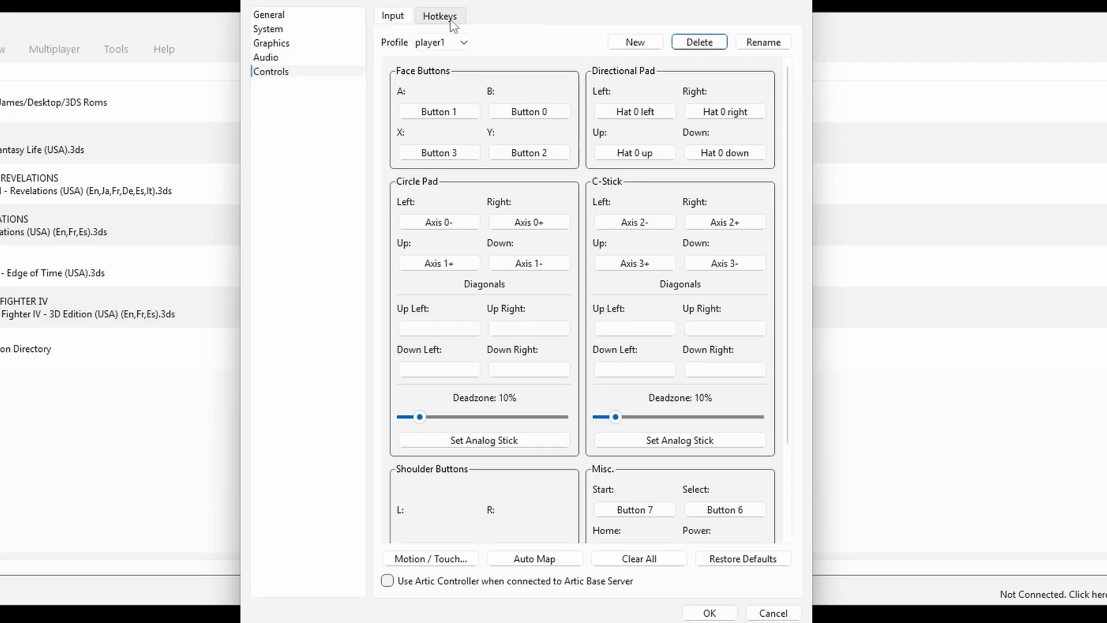
- Review the Hotkeys bindings and confirm the configuration with OK, returning to the game list
{"action": "left_click", "coordinate": [439, 15]}
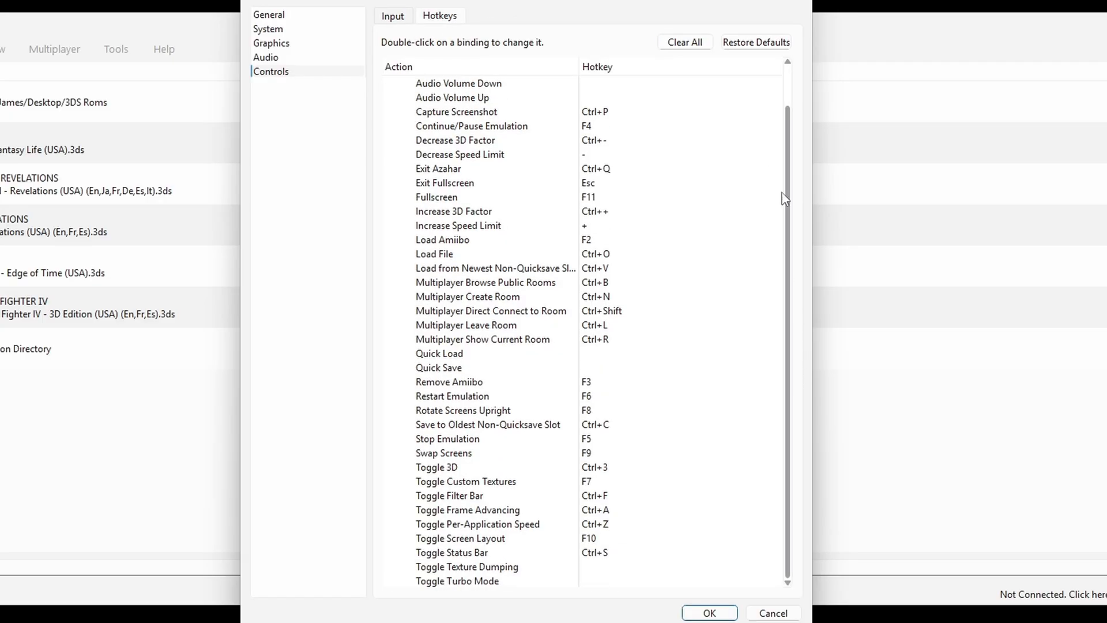
{"action": "scroll", "scroll_direction": "up", "scroll_amount": 3}
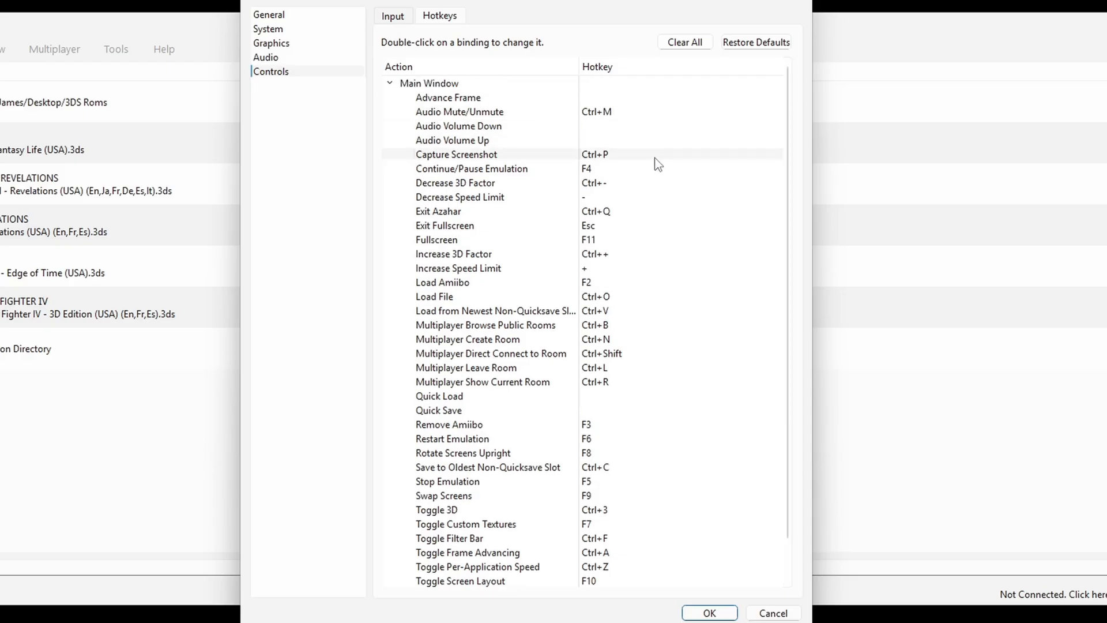
{"action": "left_click", "coordinate": [456, 182]}
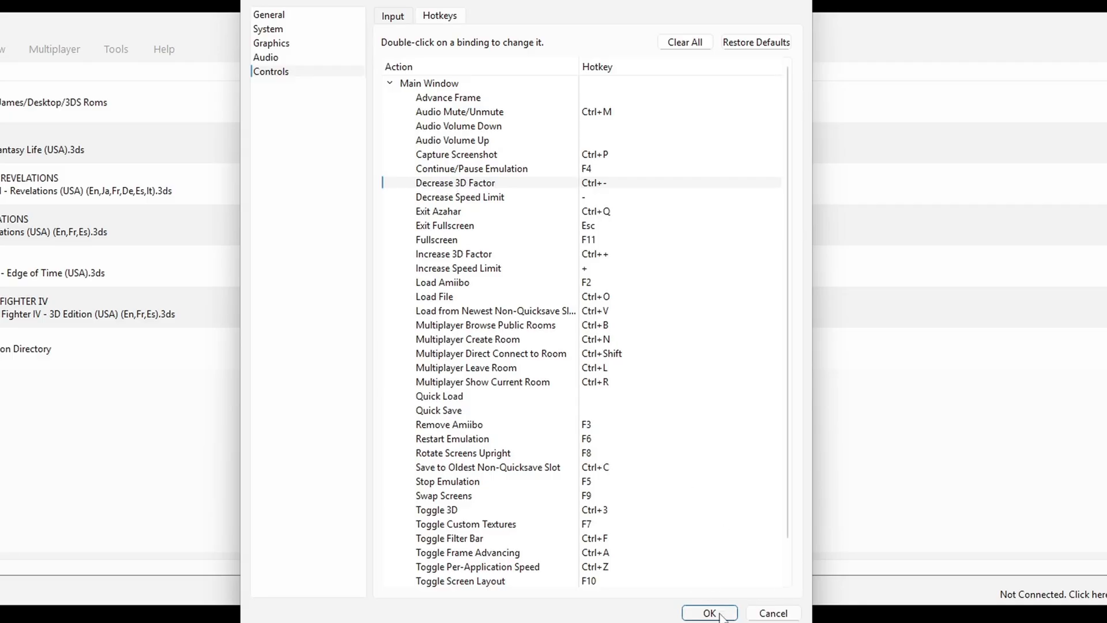
{"action": "left_click", "coordinate": [708, 612]}
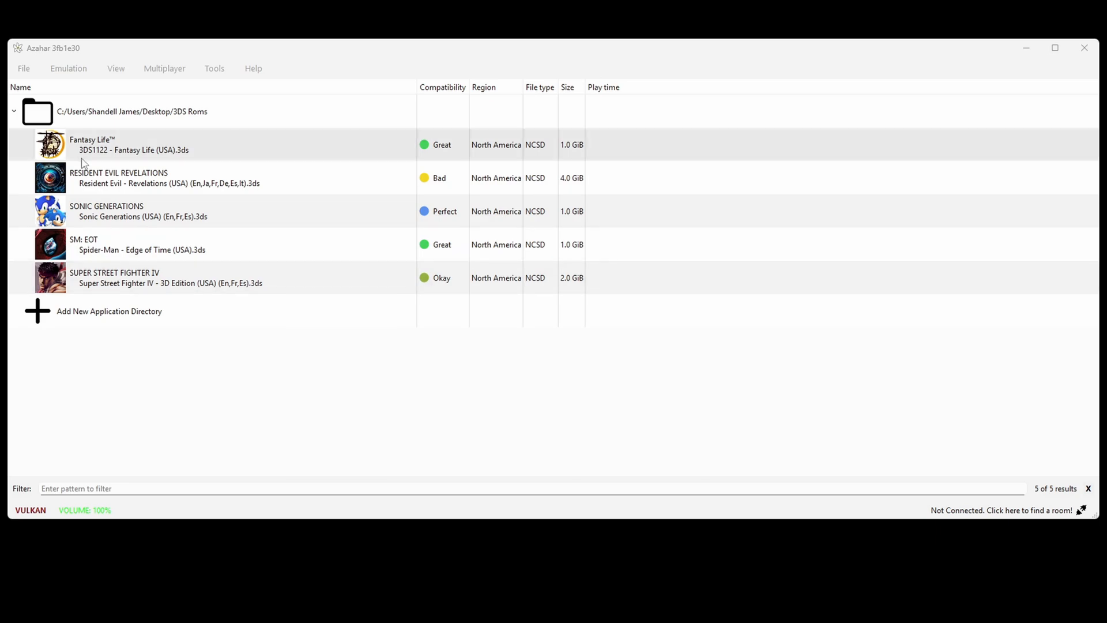
- Launch Fantasy Life from the game list
{"action": "double_click", "coordinate": [141, 145]}
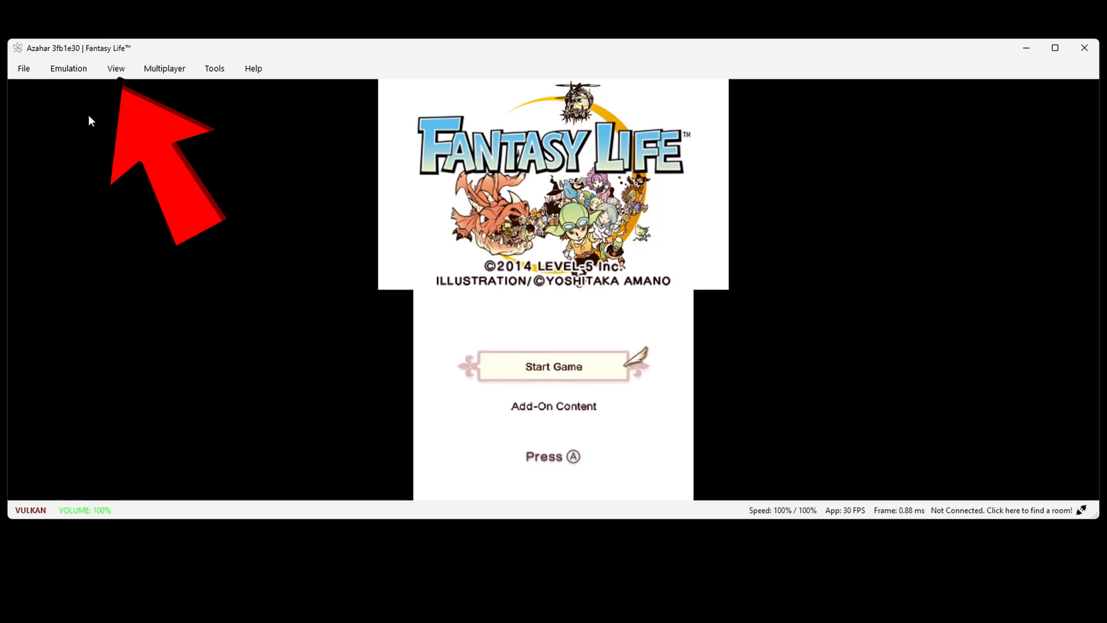
- Try the Single Screen and Side by Side layouts from View > Screen Layout
{"action": "left_click", "coordinate": [115, 68]}
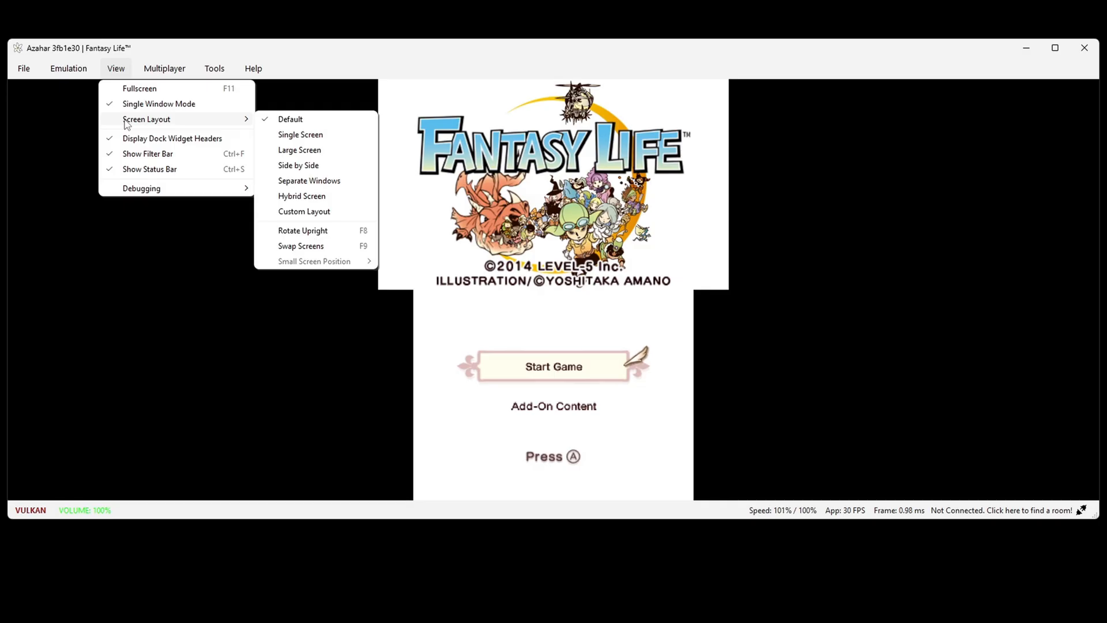
{"action": "left_click", "coordinate": [299, 150]}
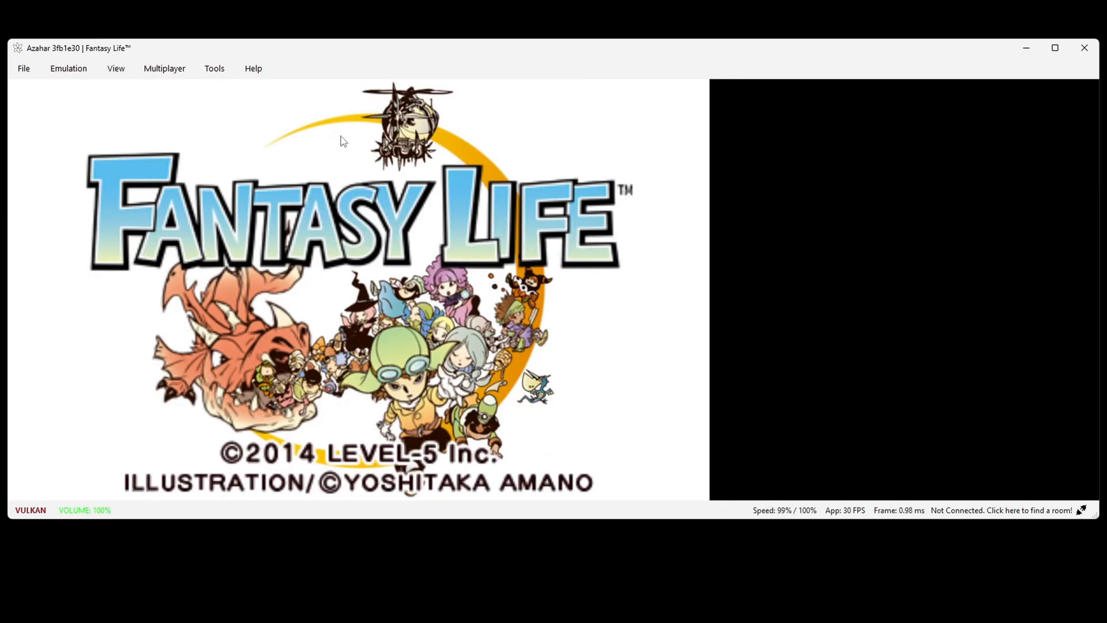
{"action": "left_click", "coordinate": [115, 68]}
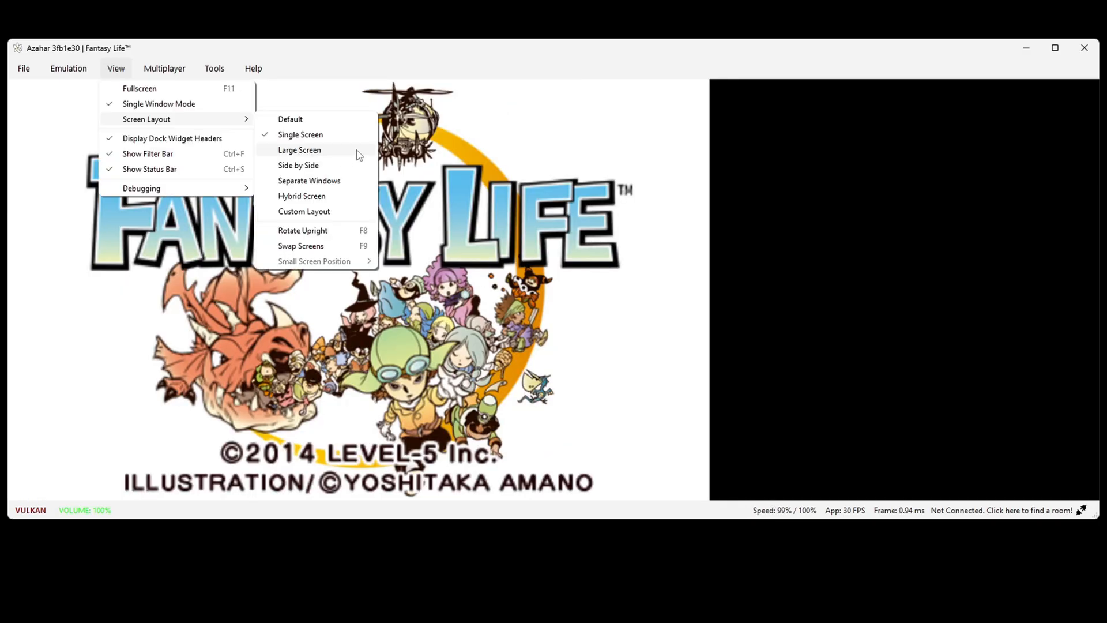
{"action": "left_click", "coordinate": [300, 149]}
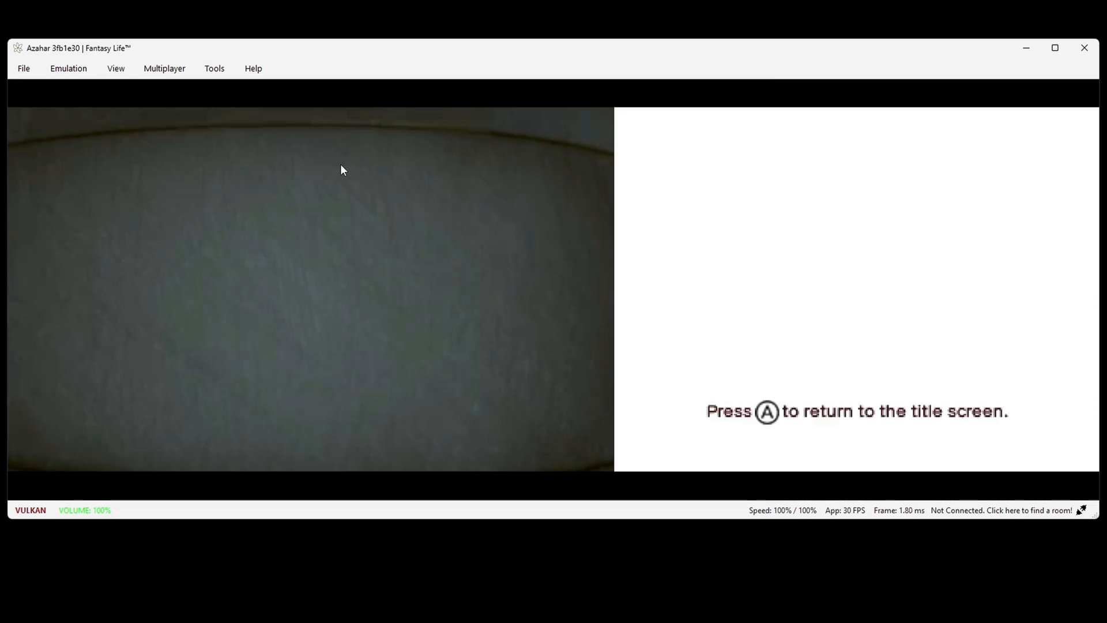
- Cycle through Separate Windows and Hybrid, then settle on the Large Screen layout
{"action": "left_click", "coordinate": [116, 68]}
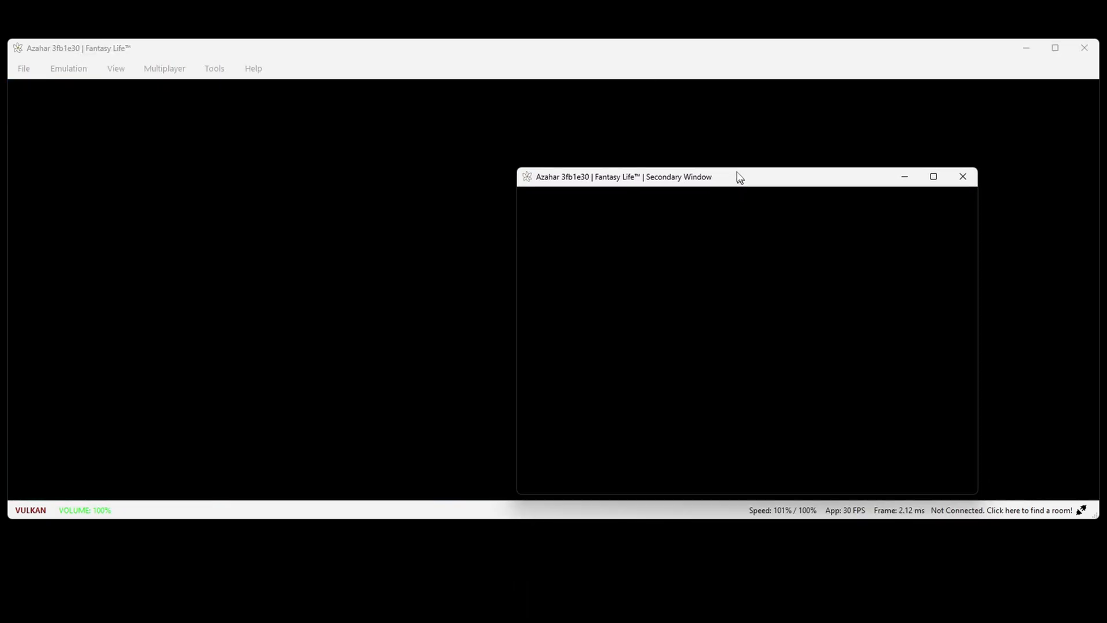
{"action": "left_click", "coordinate": [115, 68]}
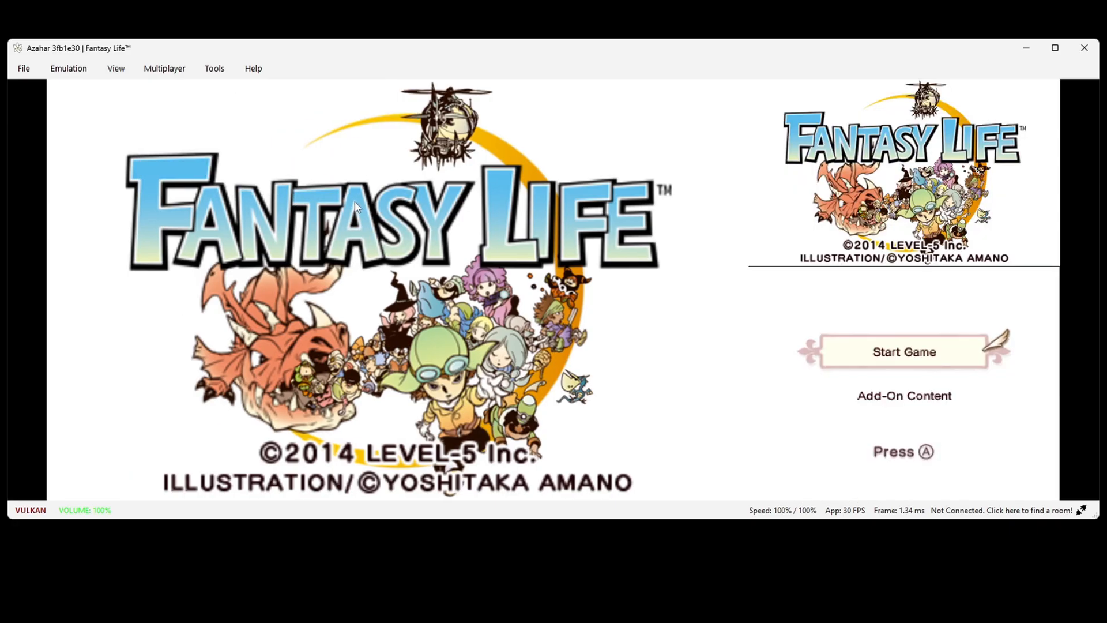
{"action": "left_click", "coordinate": [116, 68]}
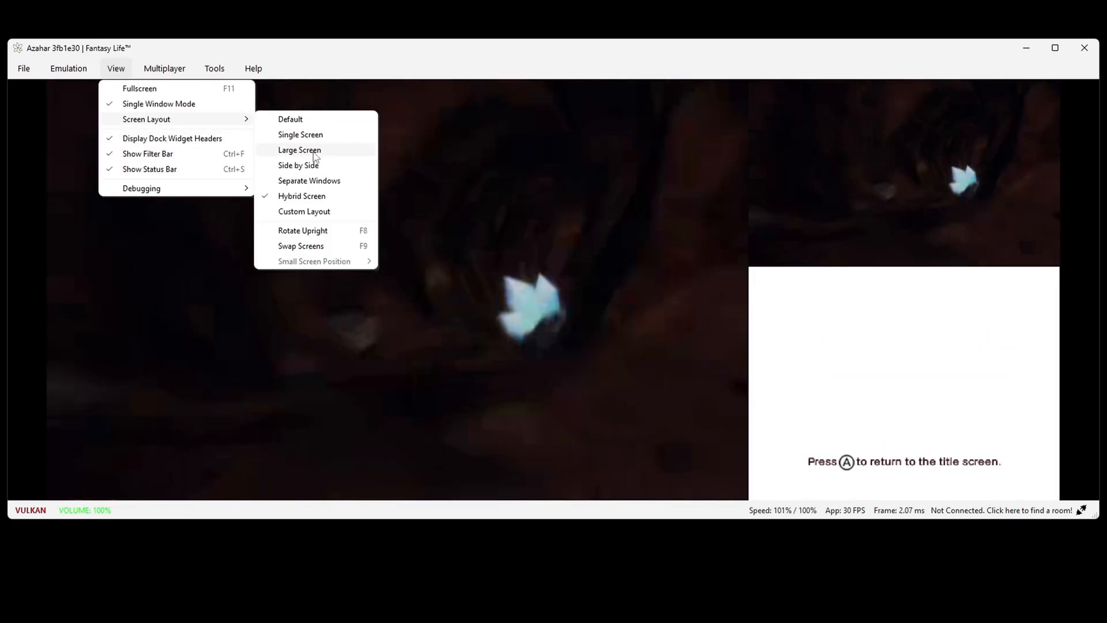
{"action": "left_click", "coordinate": [300, 150]}
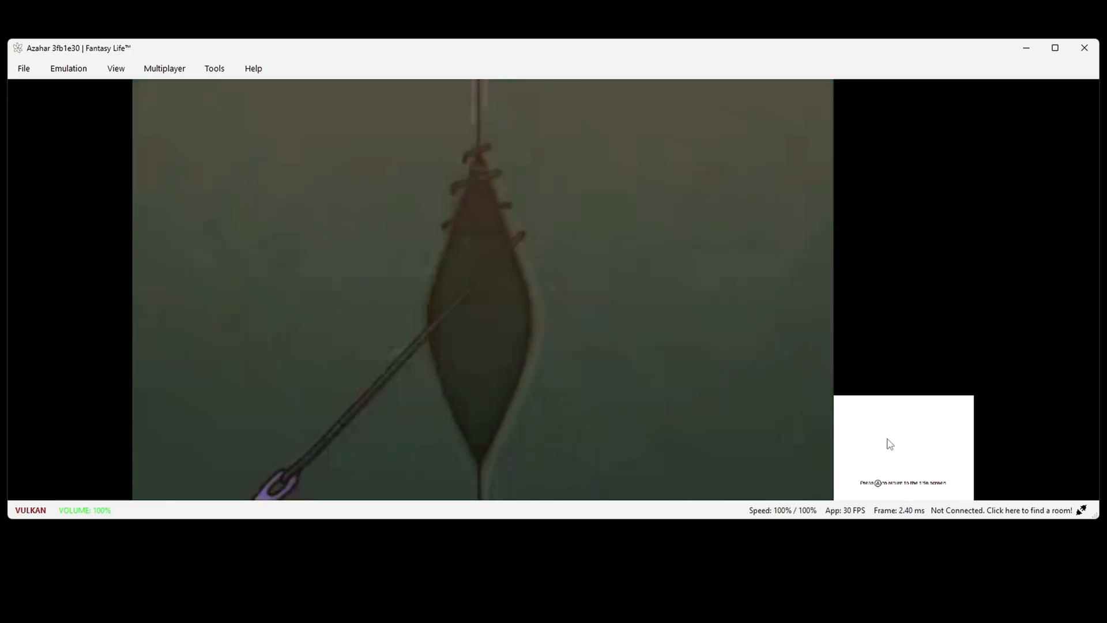
- Go fullscreen and pick the Angular head shape on the bottom touch screen
{"action": "left_click", "coordinate": [1055, 48]}
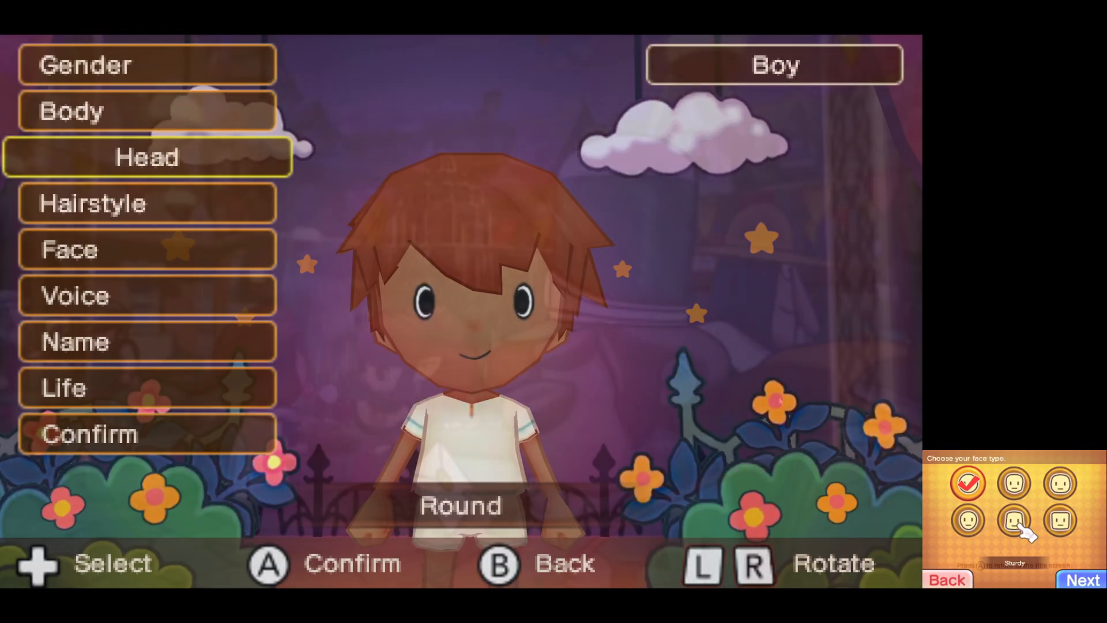
{"action": "left_click", "coordinate": [1013, 483]}
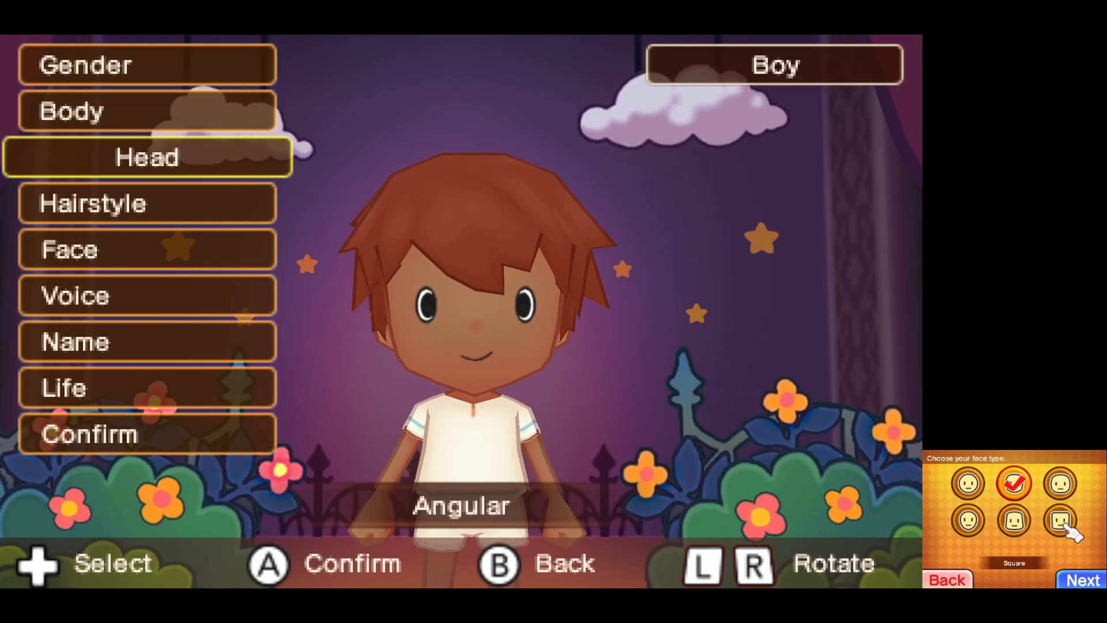